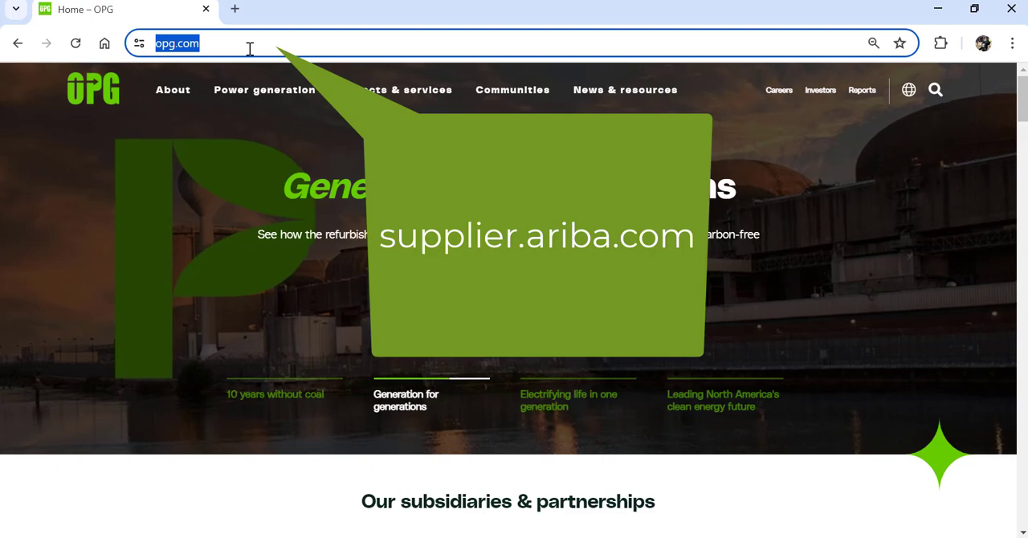
Step: Navigate from the OPG home page to supplier.ariba.com
{"action": "type", "text": "supplier.ariba.com"}
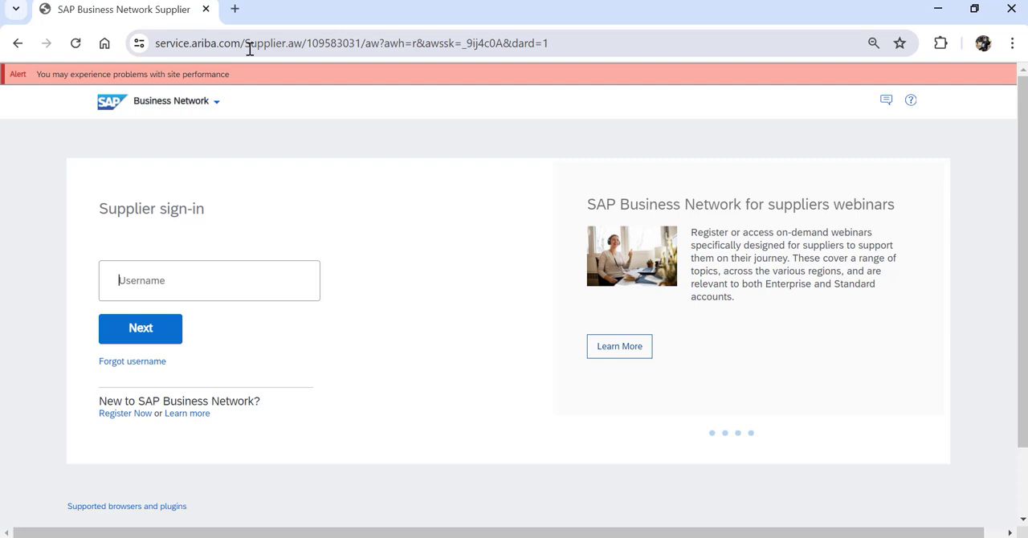
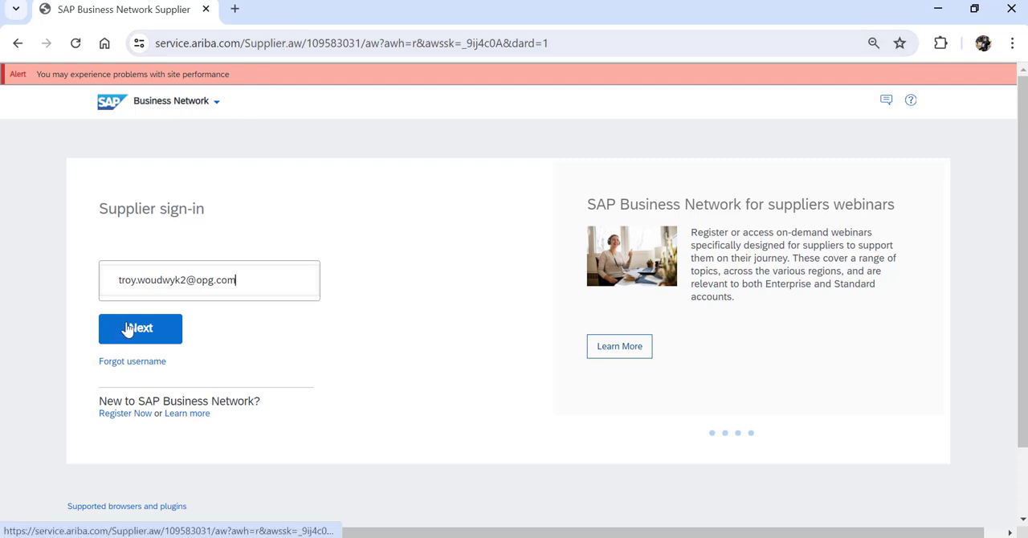
{"action": "left_click", "coordinate": [139, 329]}
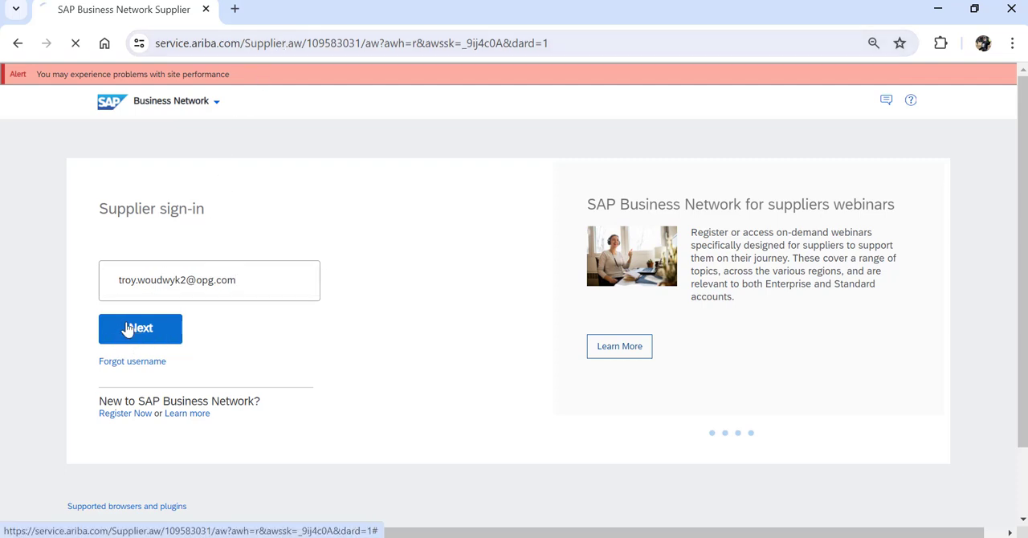
{"action": "left_click", "coordinate": [140, 328]}
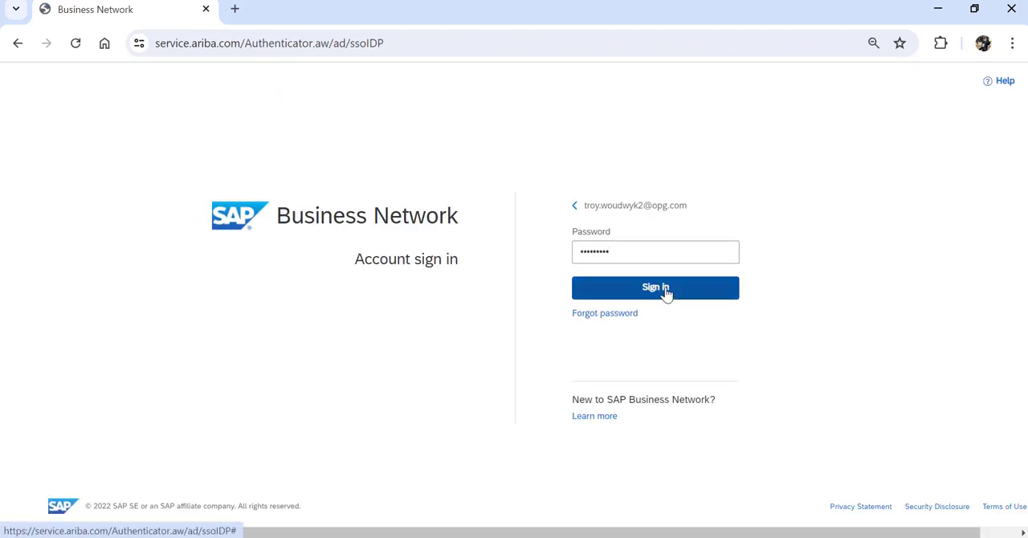
{"action": "left_click", "coordinate": [656, 288]}
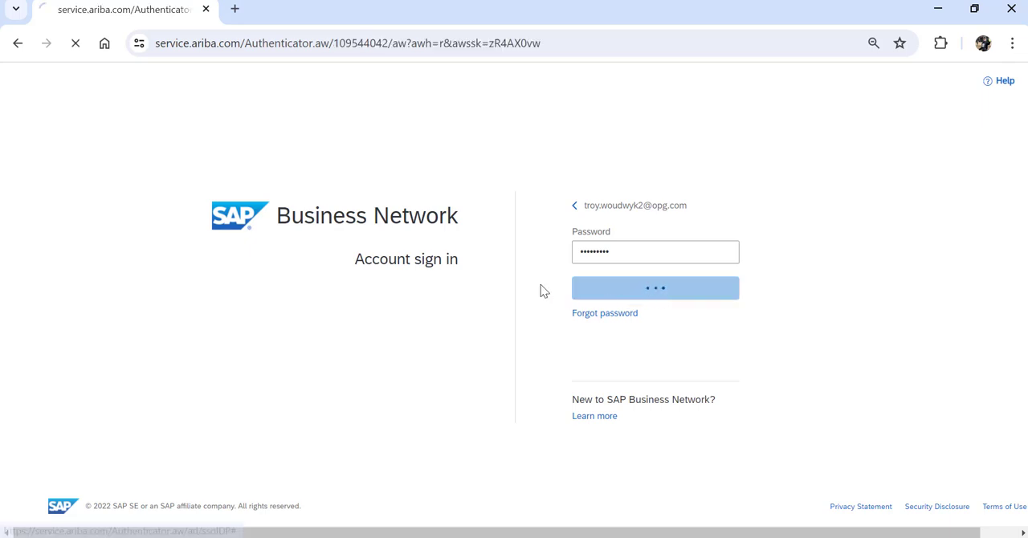
{"action": "left_click", "coordinate": [654, 288]}
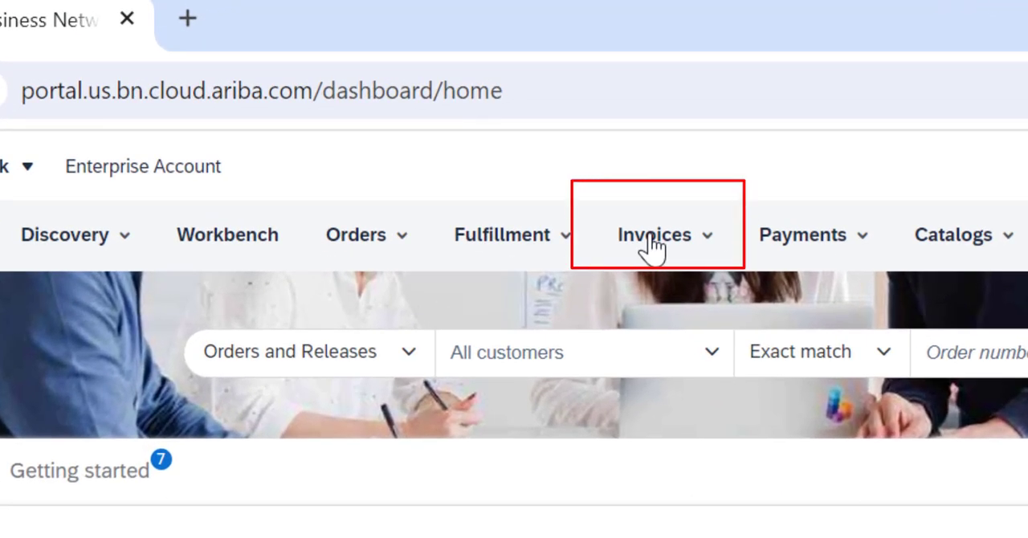
Step: Open the Invoices tab and scroll down to the filters and invoice list
{"action": "left_click", "coordinate": [654, 235]}
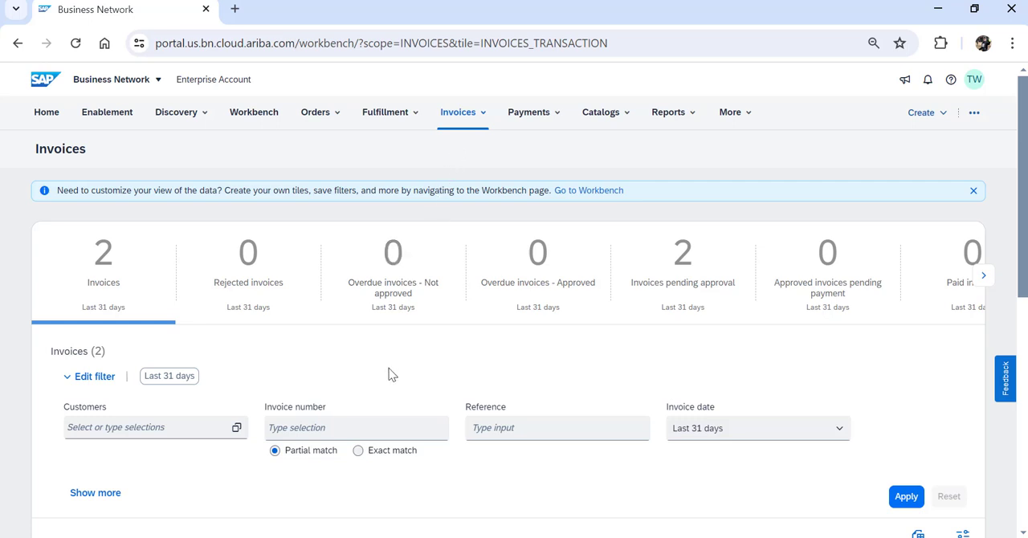
{"action": "scroll", "scroll_direction": "down", "scroll_amount": 3}
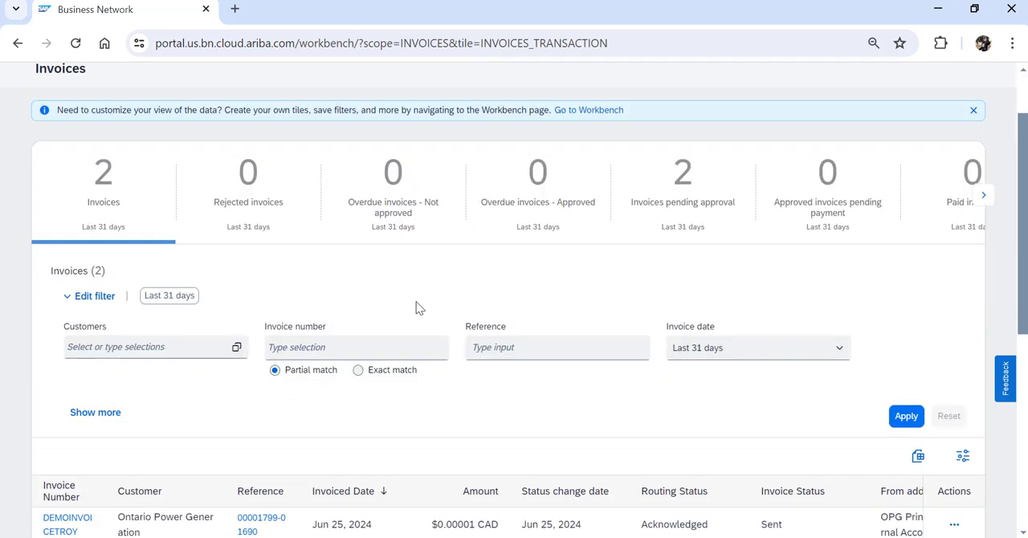
{"action": "scroll", "scroll_direction": "down", "scroll_amount": 3}
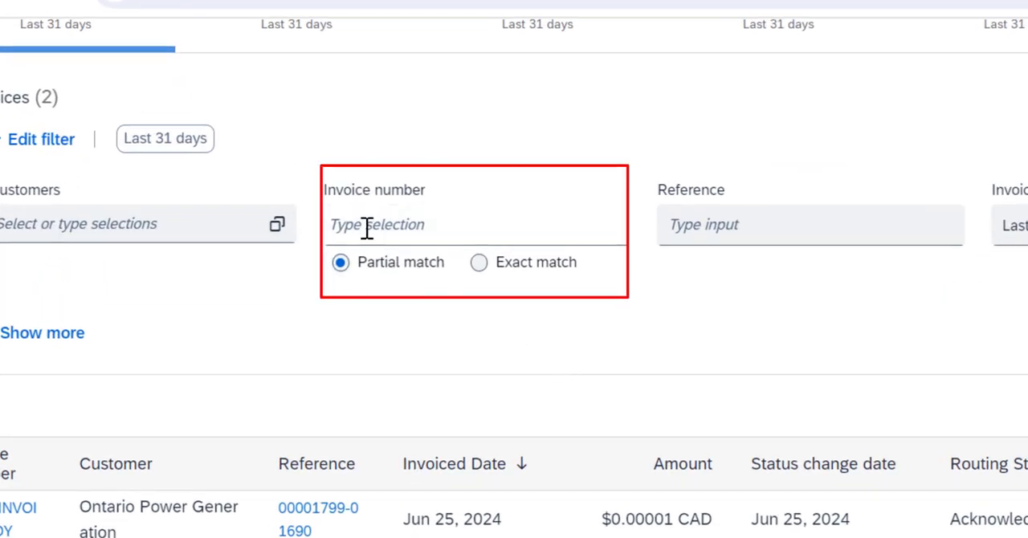
Step: Filter invoices by invoice number DEMOINVOICETROY with Exact match
{"action": "left_click", "coordinate": [476, 225]}
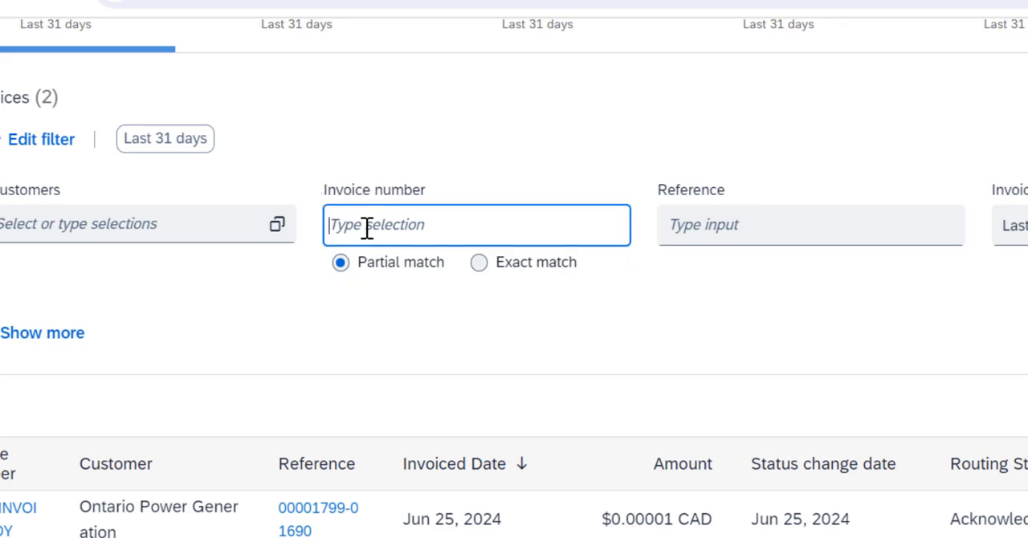
{"action": "type", "text": "DEMO"}
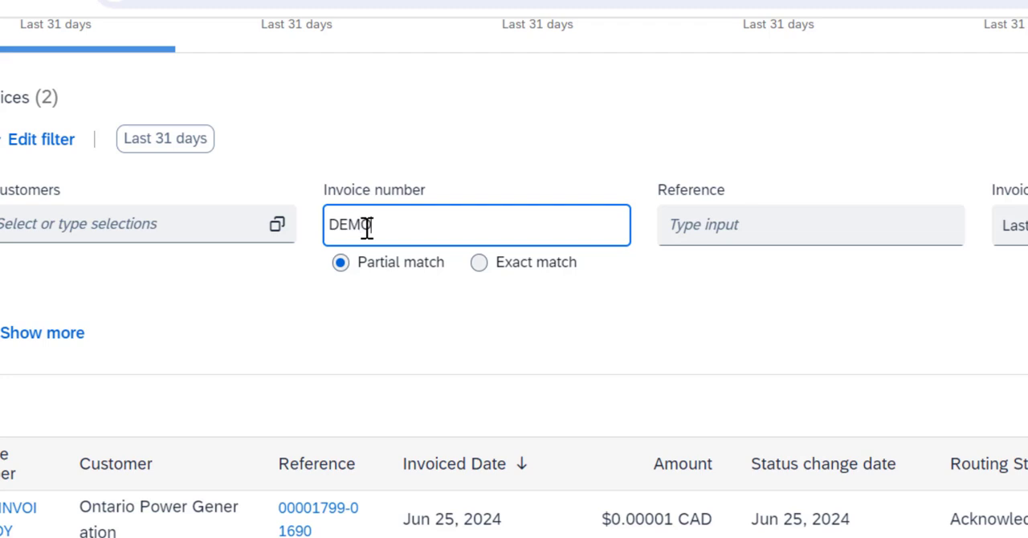
{"action": "type", "text": "INVOIC"}
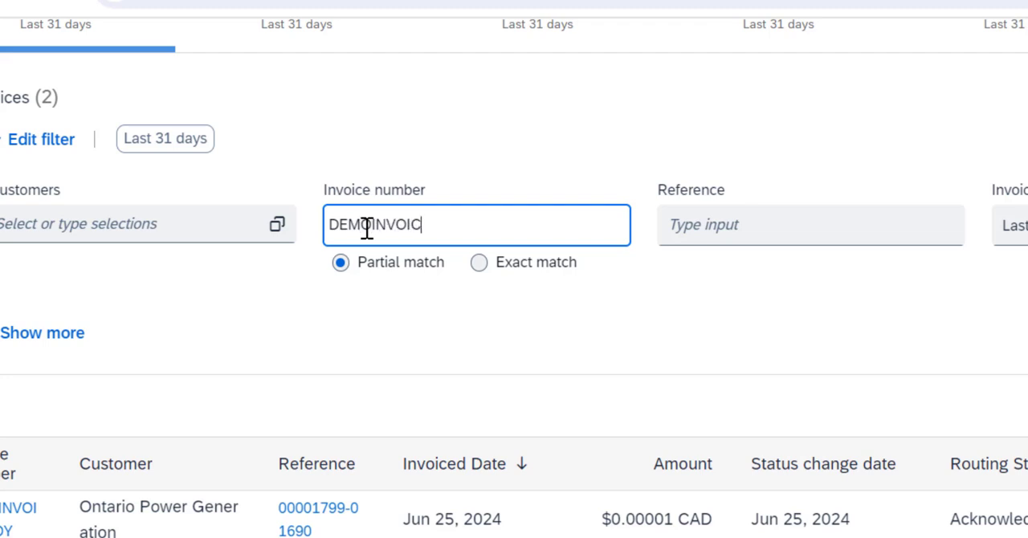
{"action": "type", "text": "TROY"}
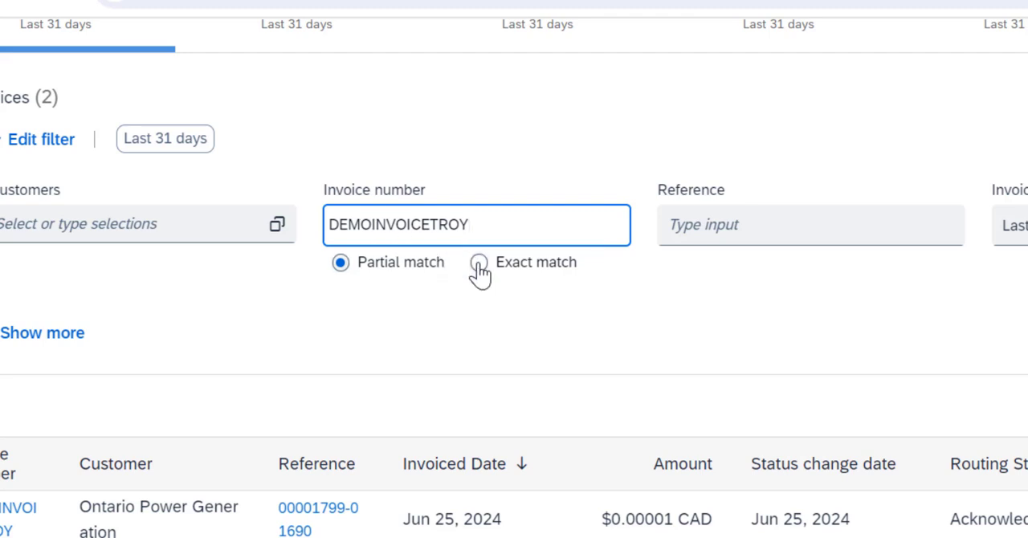
{"action": "left_click", "coordinate": [475, 263]}
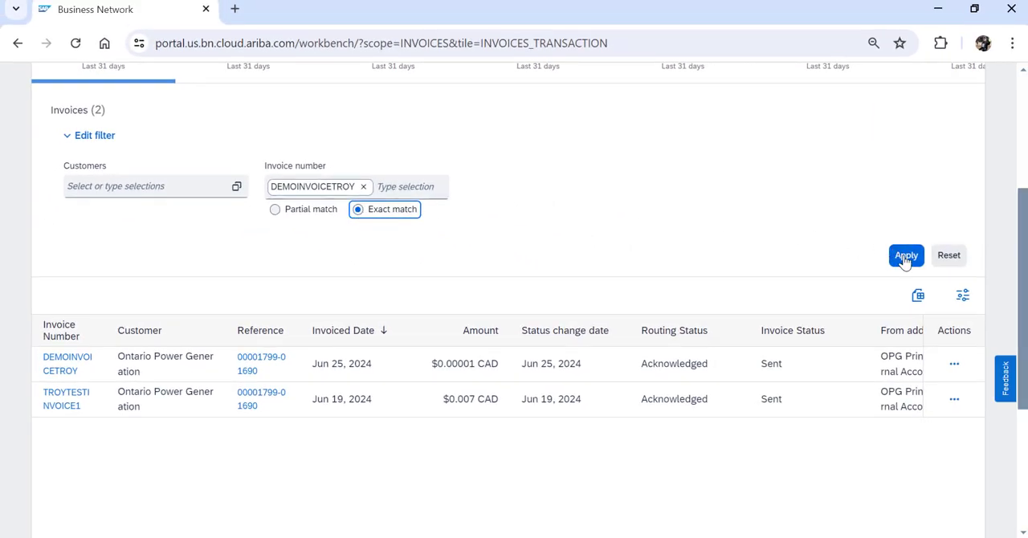
{"action": "left_click", "coordinate": [906, 255]}
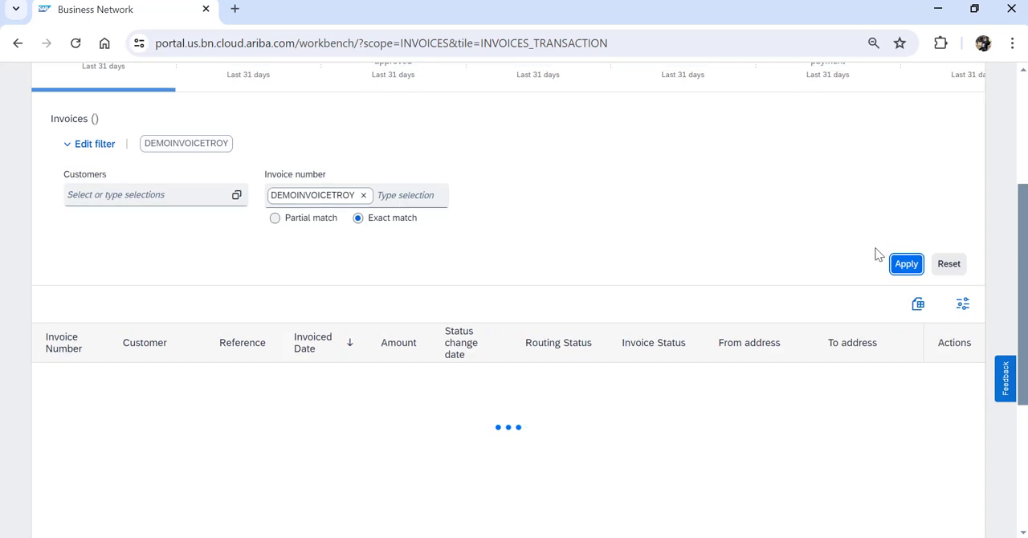
{"action": "left_click", "coordinate": [906, 263]}
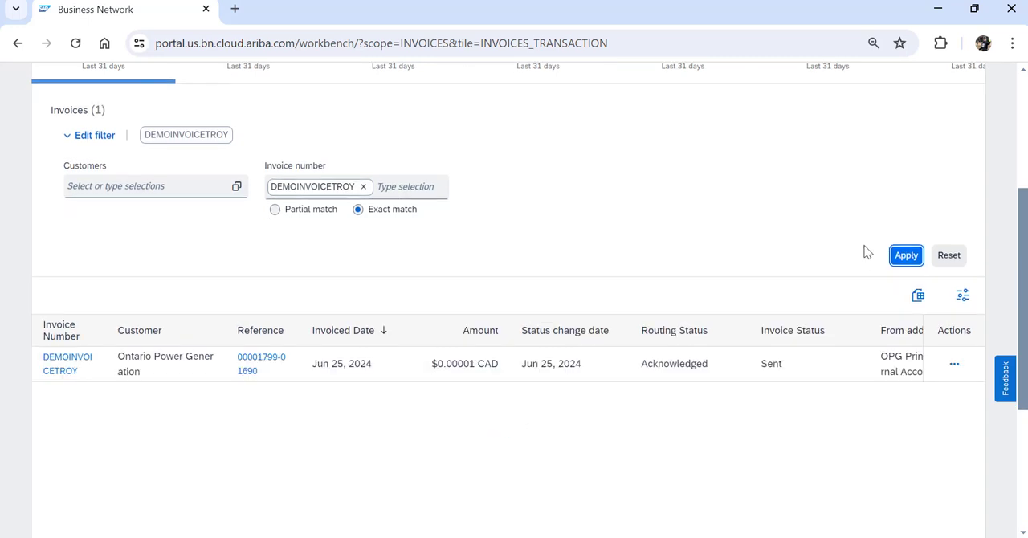
{"action": "mouse_move", "coordinate": [60, 376]}
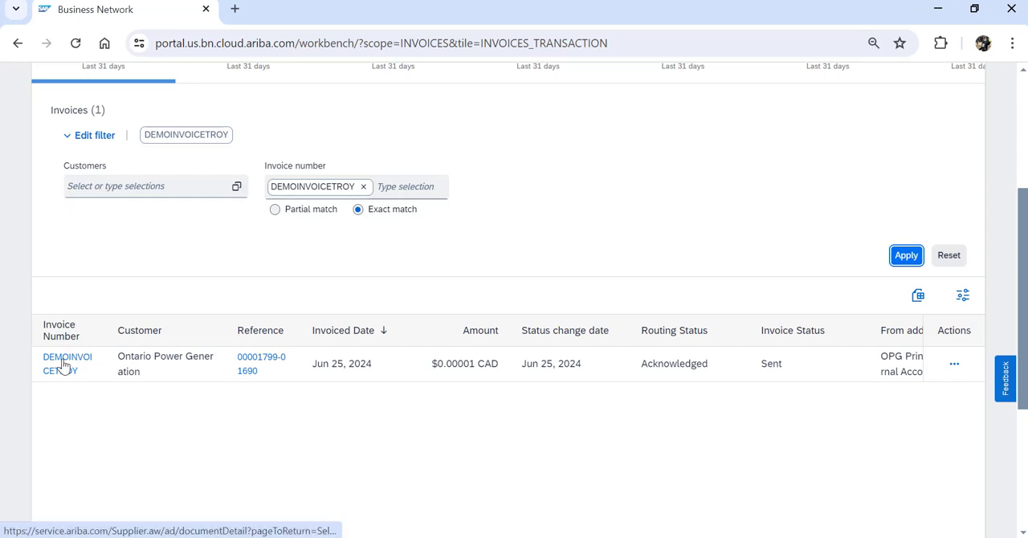
Step: Open invoice DEMOINVOICETROY and view its History tab
{"action": "left_click", "coordinate": [62, 362]}
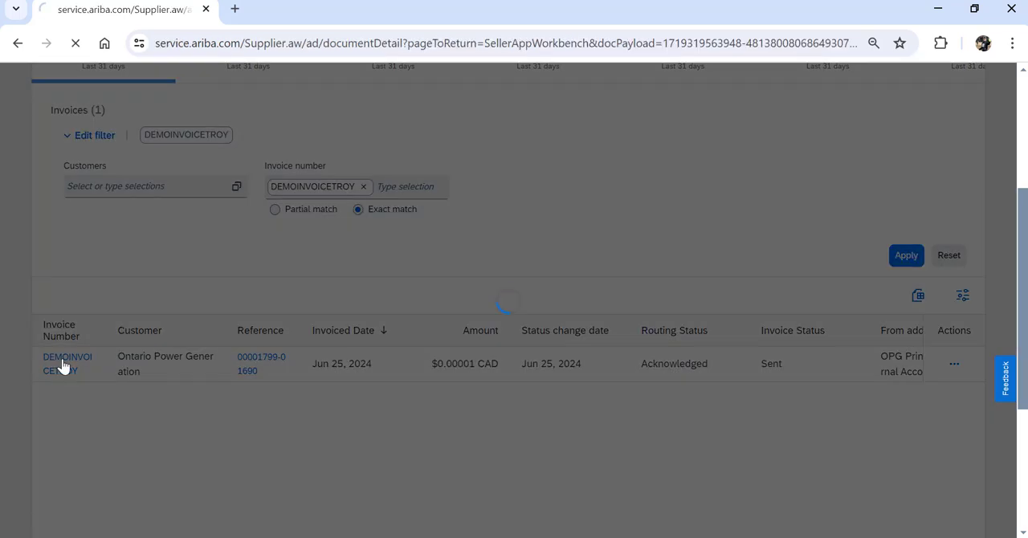
{"action": "left_click", "coordinate": [67, 357]}
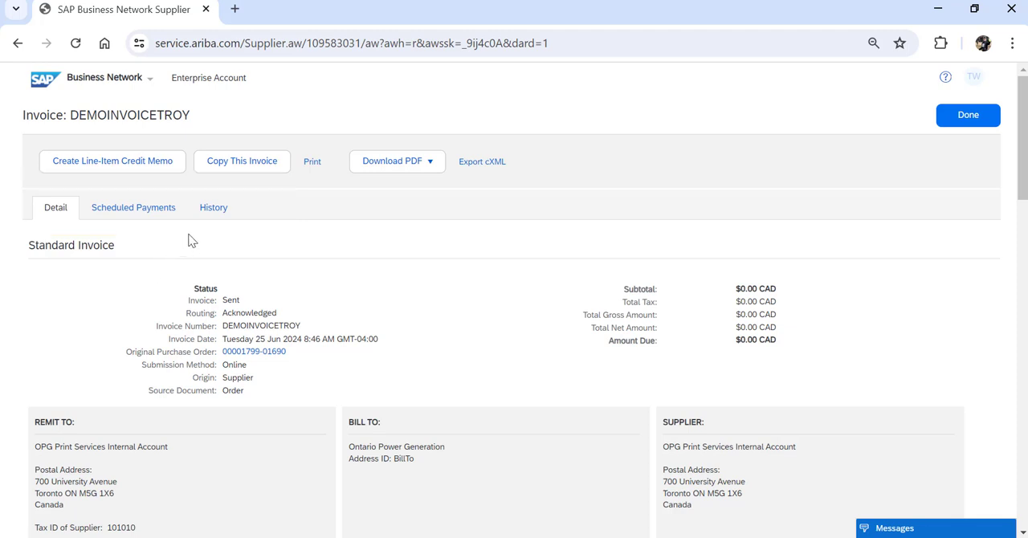
{"action": "mouse_move", "coordinate": [214, 207]}
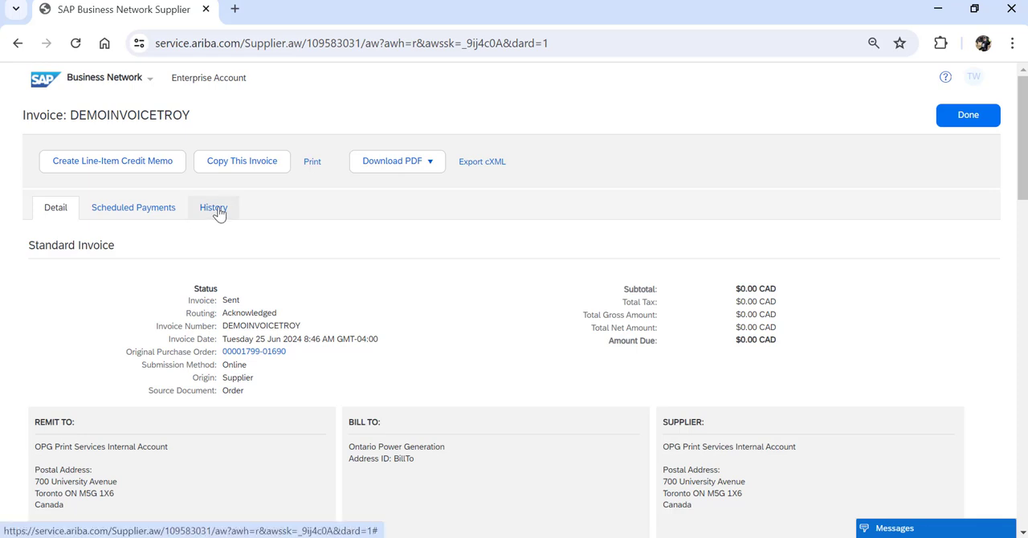
{"action": "left_click", "coordinate": [212, 207]}
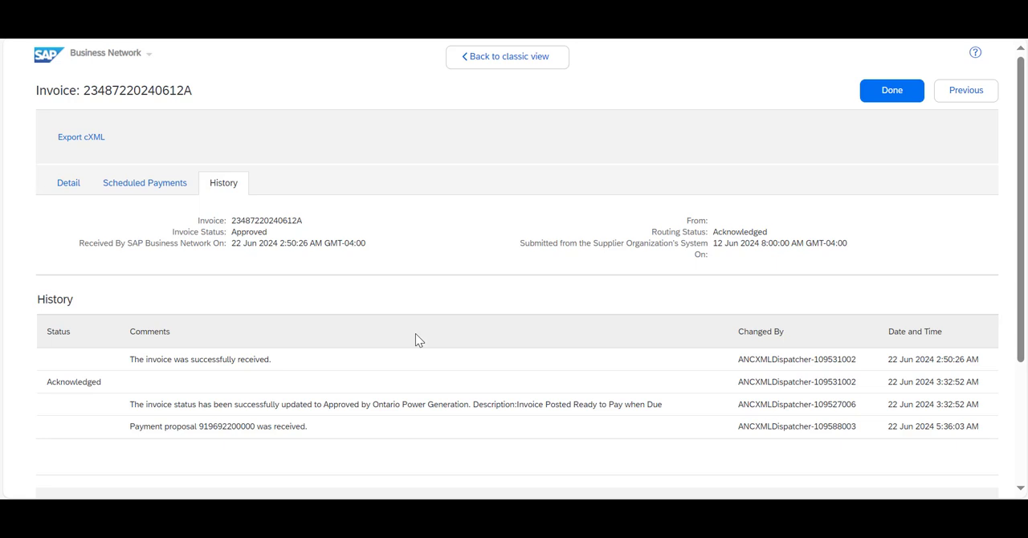
{"action": "mouse_move", "coordinate": [404, 385]}
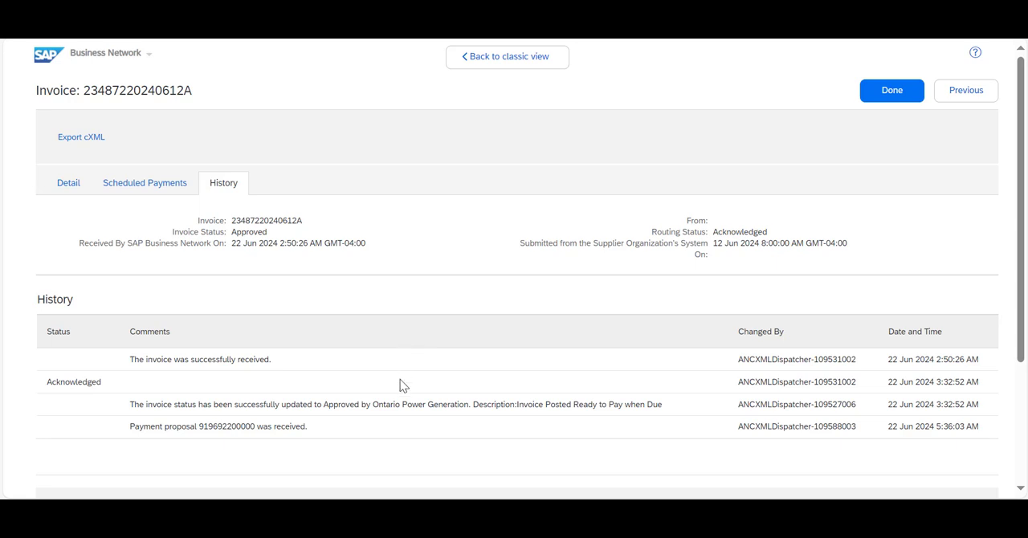
{"action": "mouse_move", "coordinate": [398, 434]}
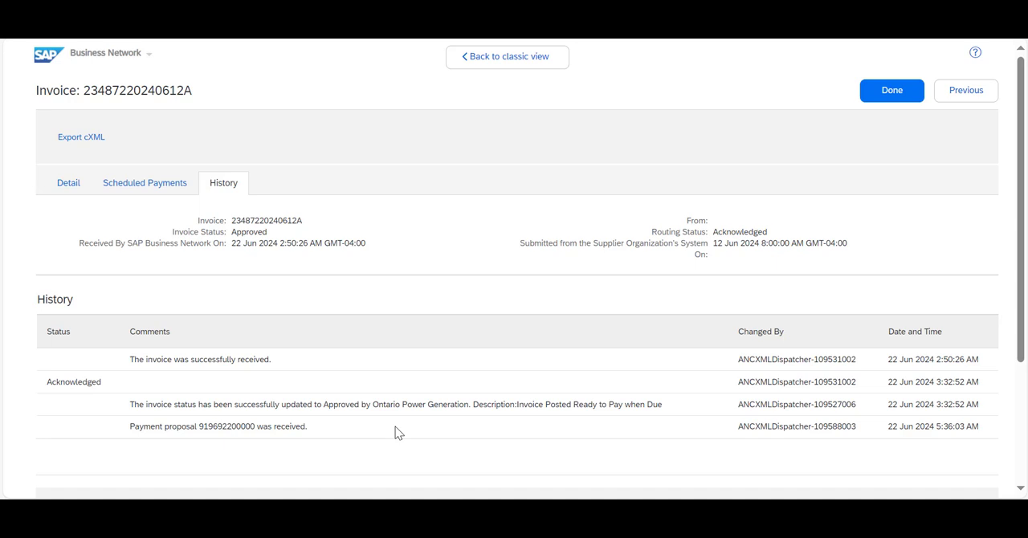
{"action": "mouse_move", "coordinate": [159, 185]}
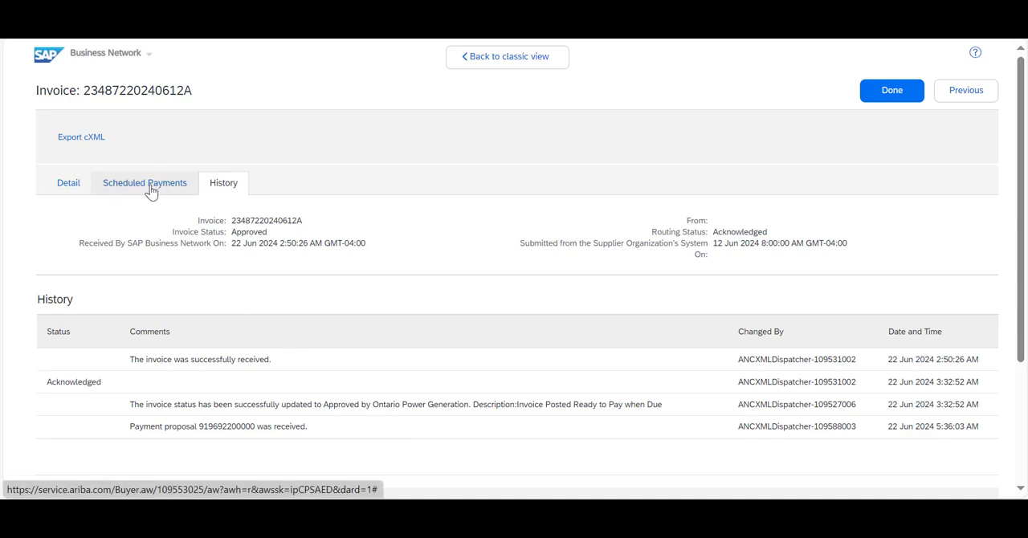
Step: View the Scheduled Payments tab showing the $3,549.61 CAD proposal for 25 Jul 2024
{"action": "left_click", "coordinate": [145, 183]}
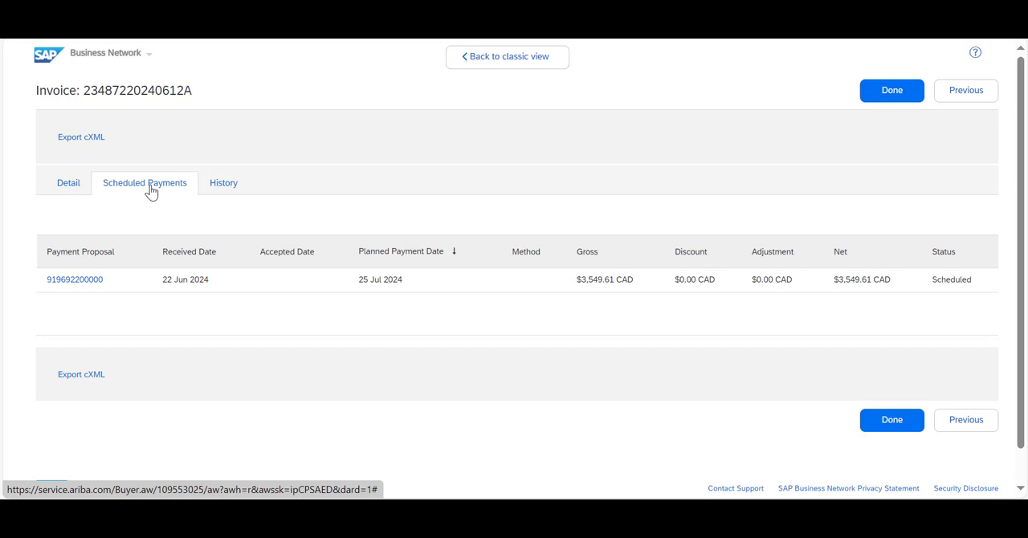
{"action": "mouse_move", "coordinate": [84, 287]}
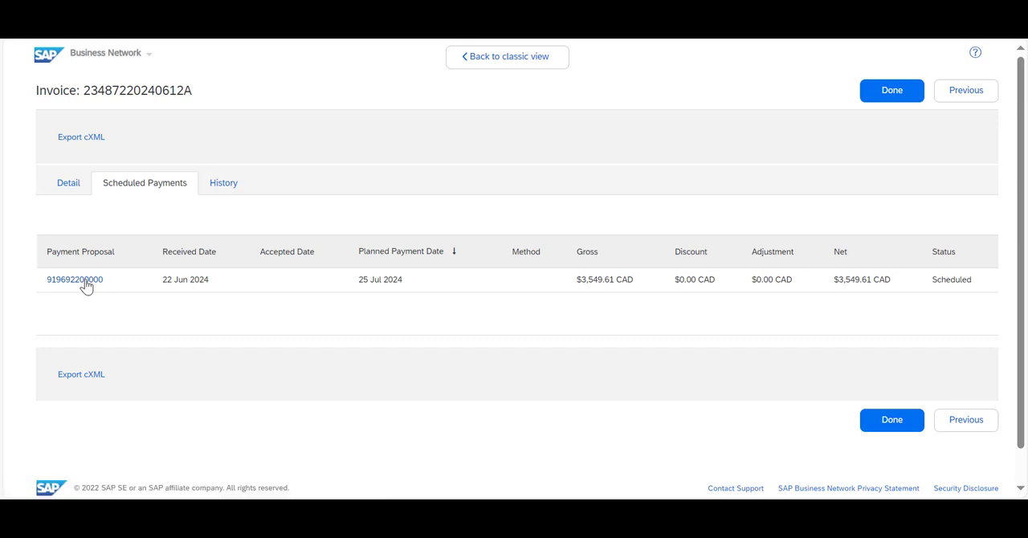
{"action": "left_click", "coordinate": [74, 280]}
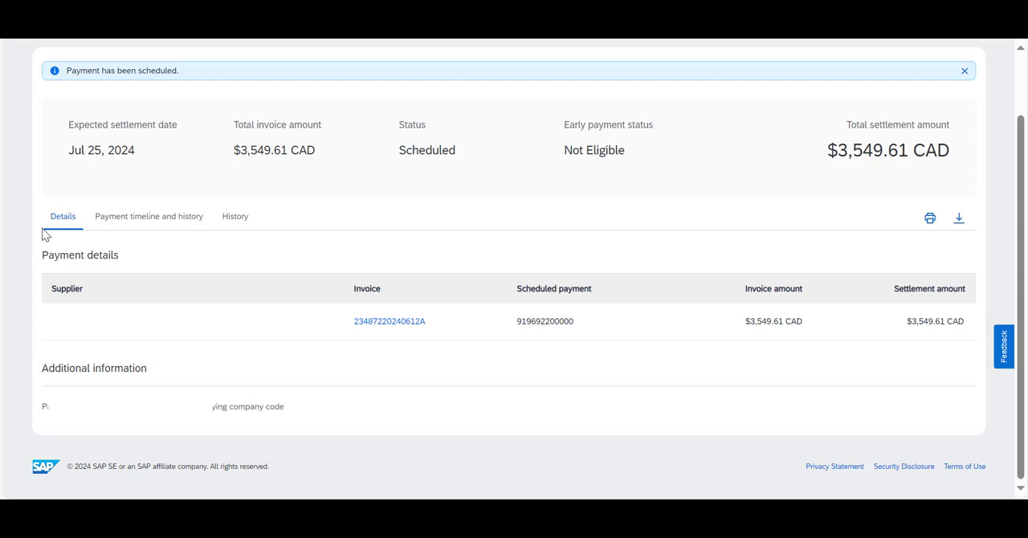
{"action": "mouse_move", "coordinate": [128, 223]}
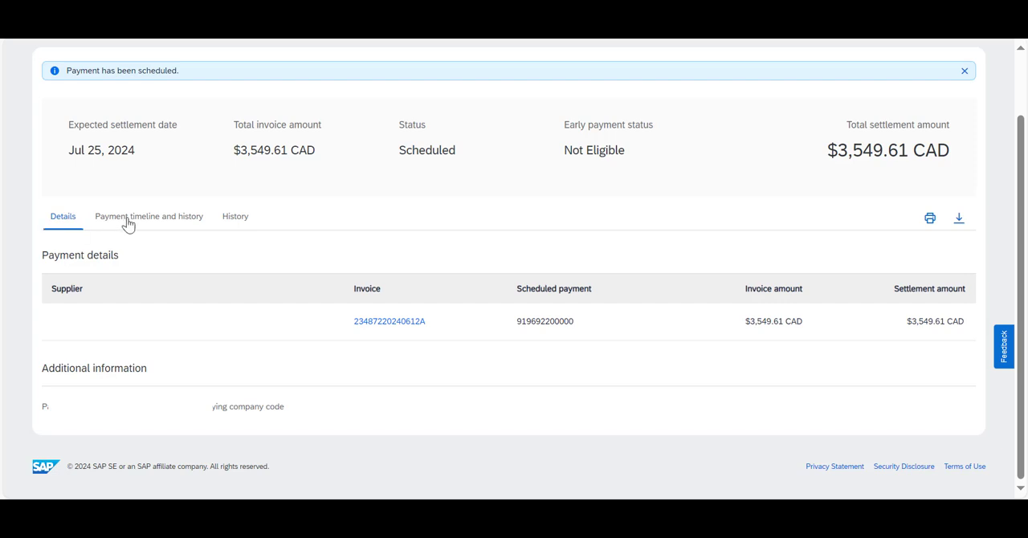
{"action": "left_click", "coordinate": [149, 216]}
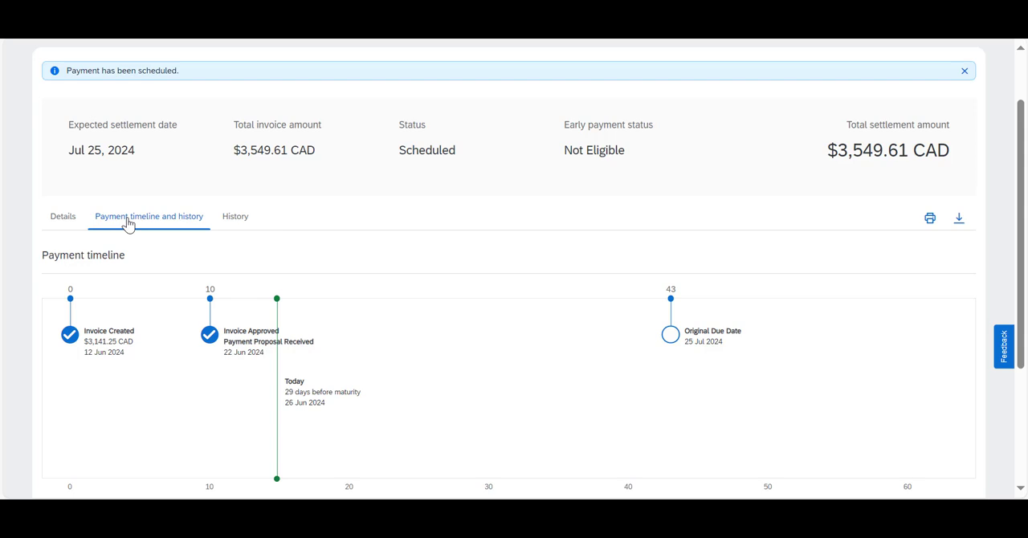
{"action": "mouse_move", "coordinate": [270, 225]}
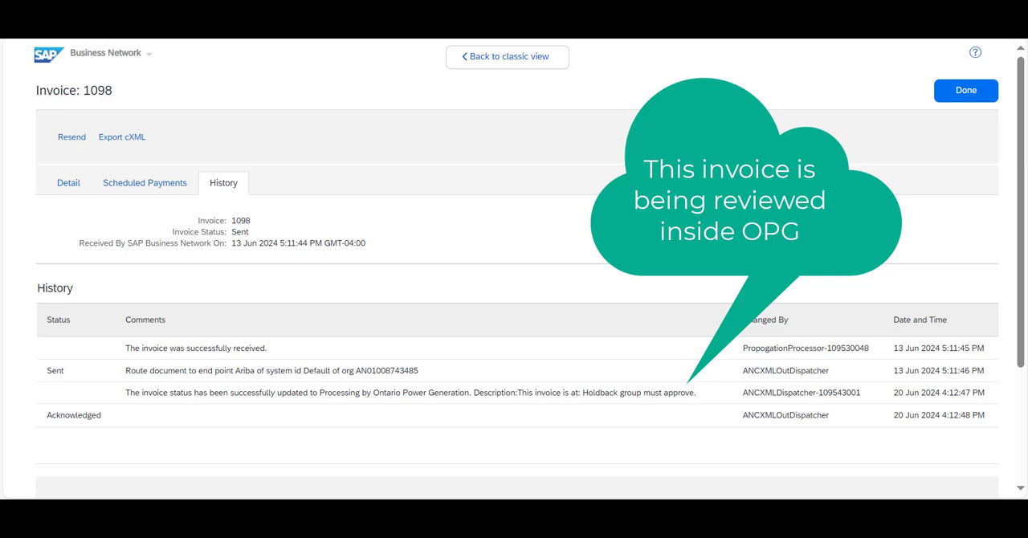
Step: Open the invoice detail page showing status Sent and a $0.00 CAD total
{"action": "double_click", "coordinate": [622, 393]}
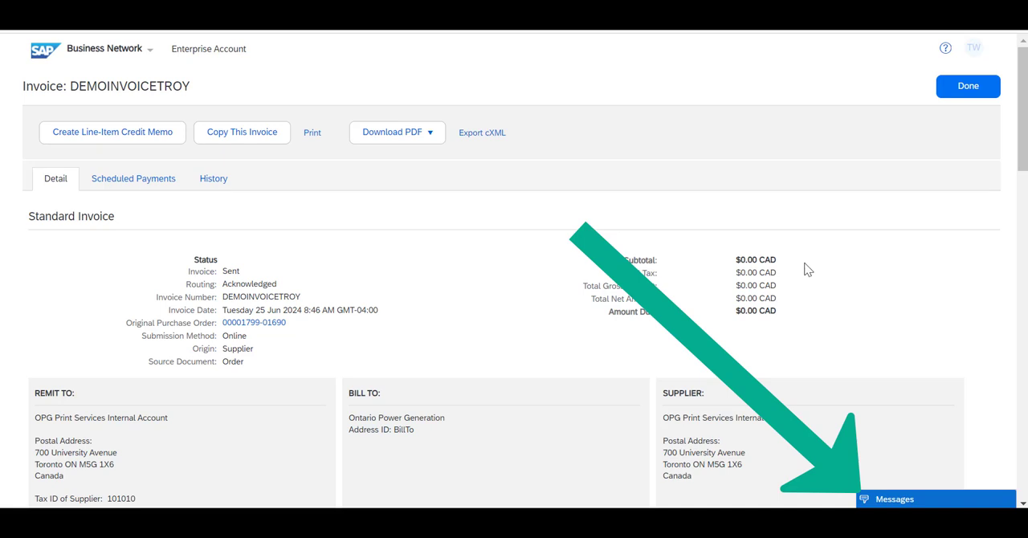
{"action": "mouse_move", "coordinate": [874, 464]}
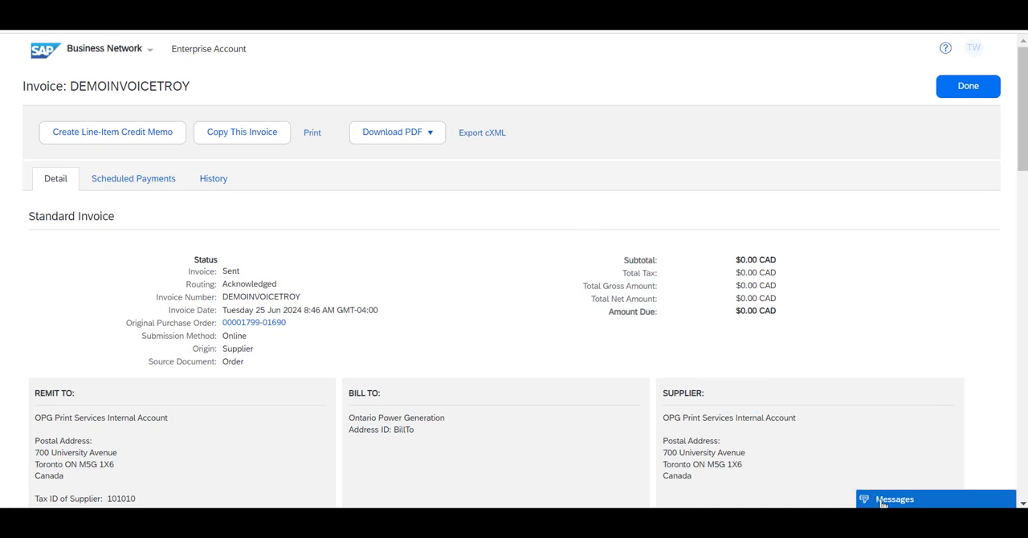
Step: Post an 'Invoice Update' message with the requested information and attach a text file
{"action": "left_click", "coordinate": [898, 500]}
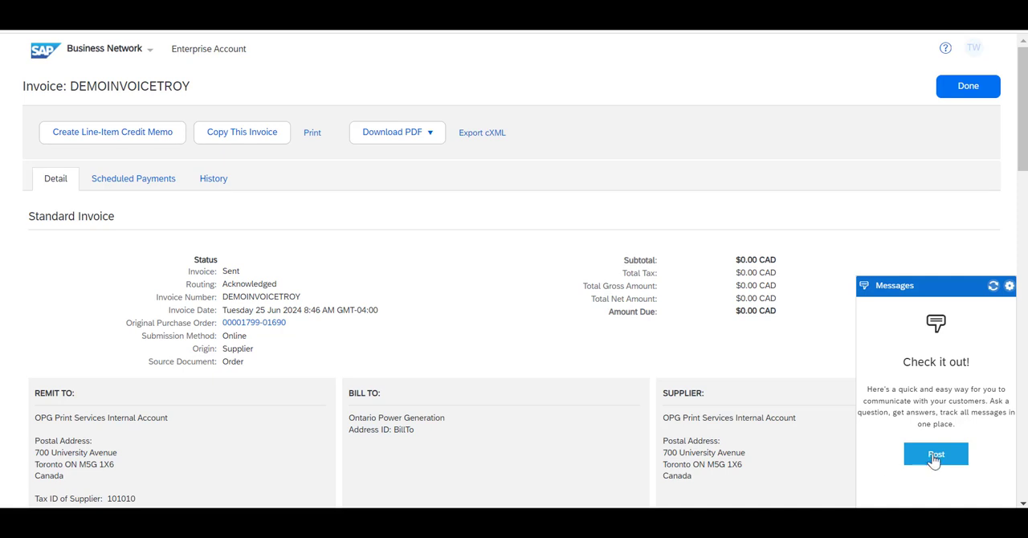
{"action": "left_click", "coordinate": [935, 453]}
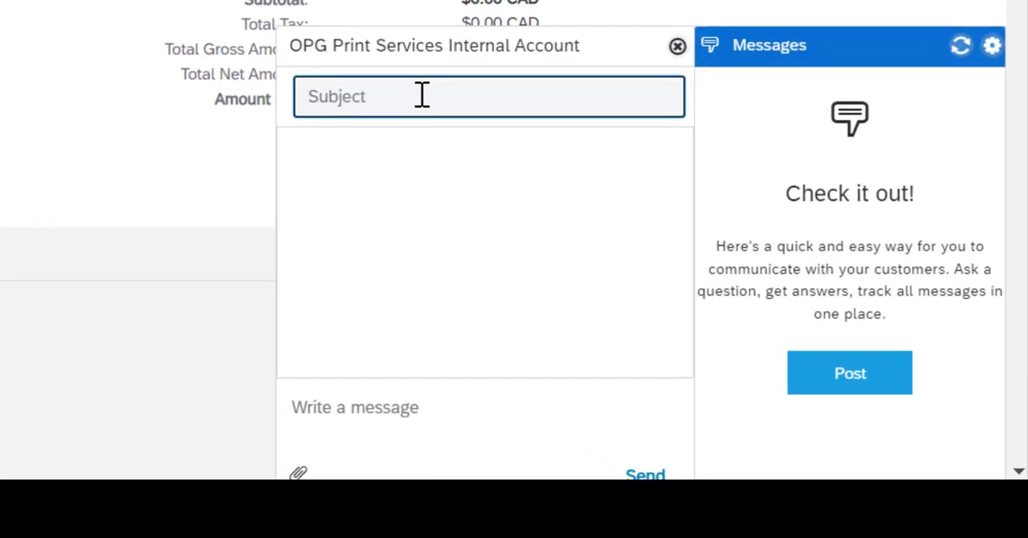
{"action": "type", "text": "Invoice Update"}
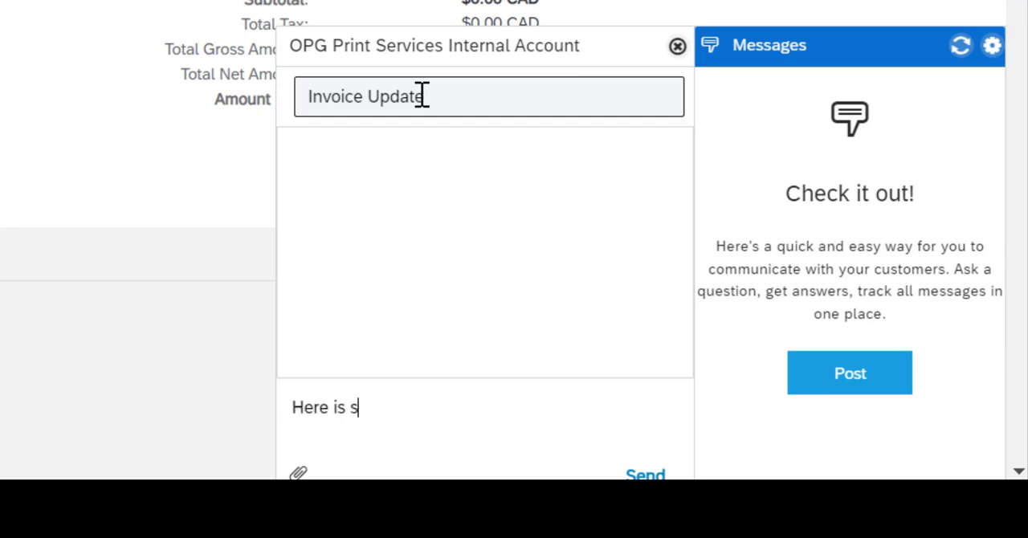
{"action": "type", "text": "ome additional"}
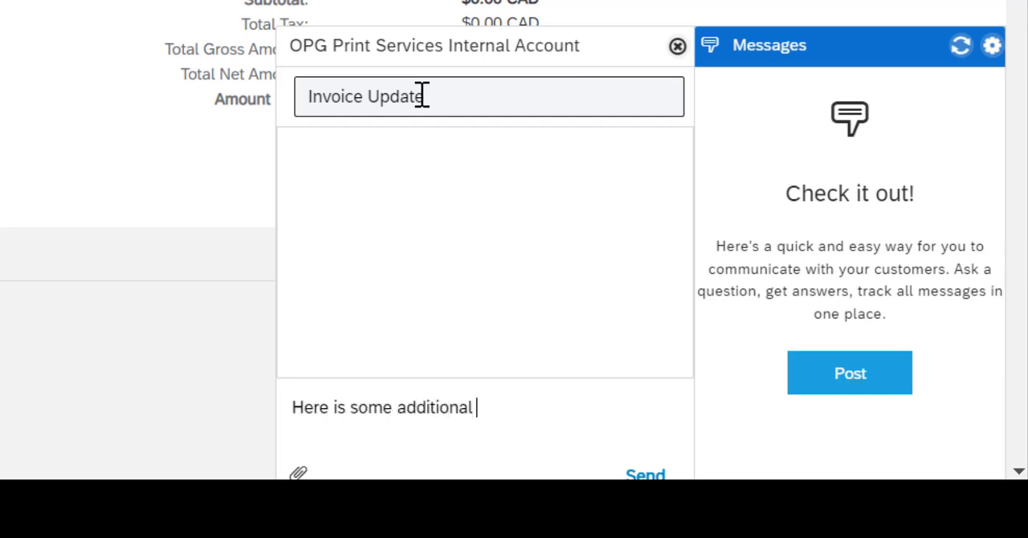
{"action": "type", "text": "informatin that"}
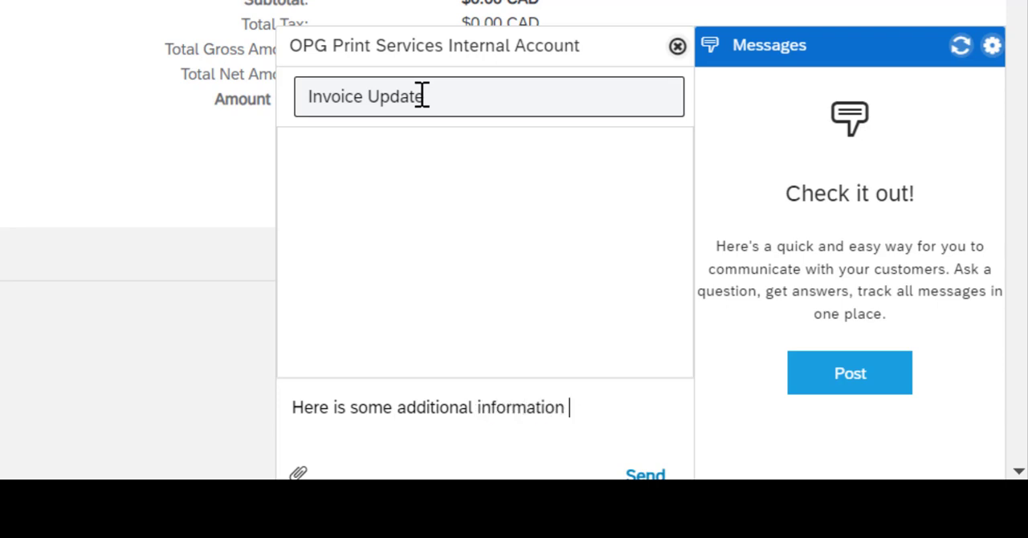
{"action": "type", "text": "that you r"}
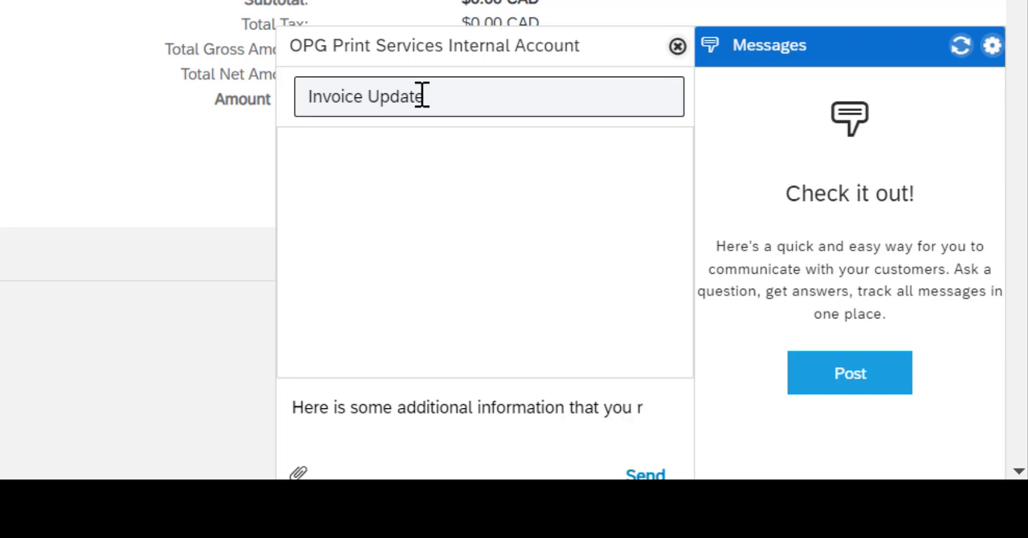
{"action": "type", "text": "equested."}
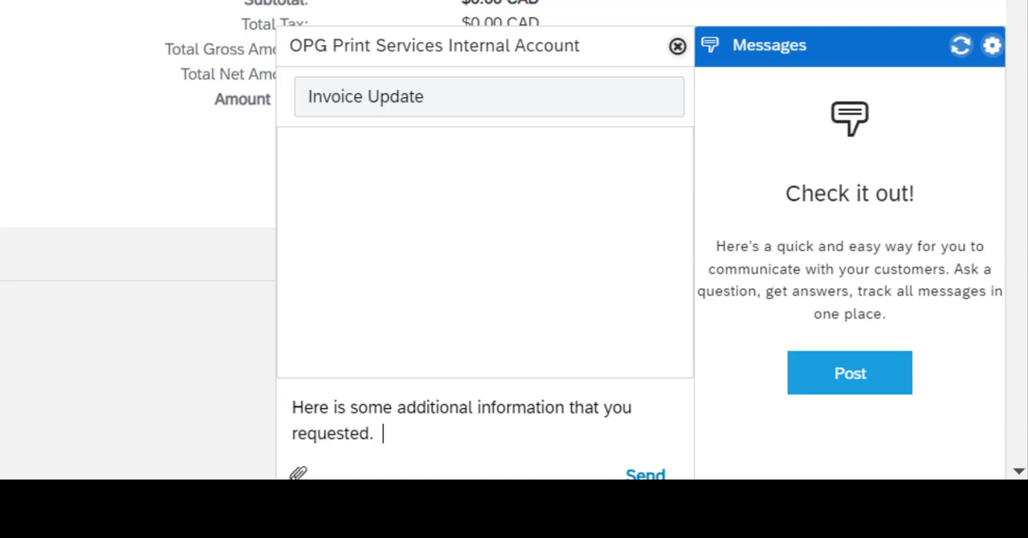
{"action": "left_click", "coordinate": [305, 473]}
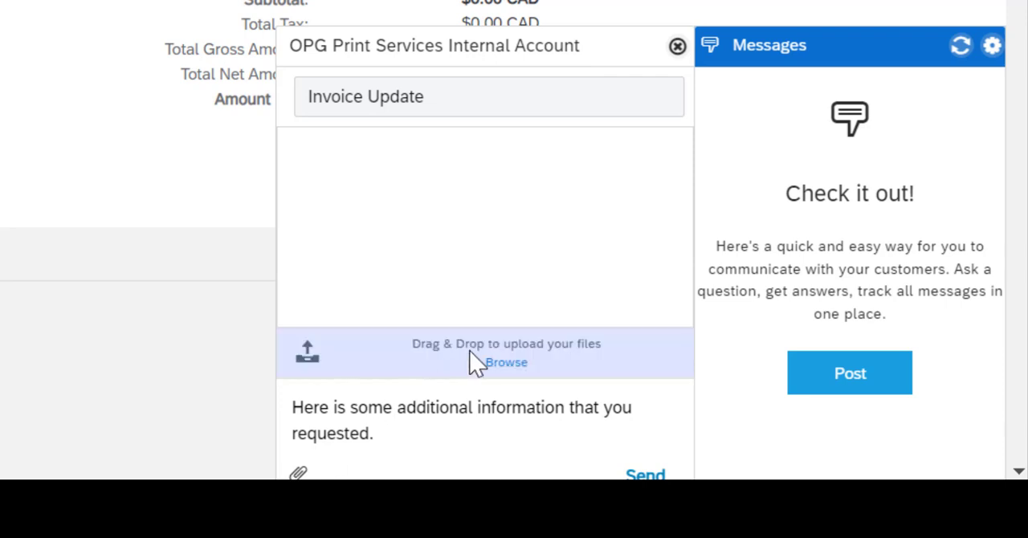
{"action": "left_click", "coordinate": [506, 362]}
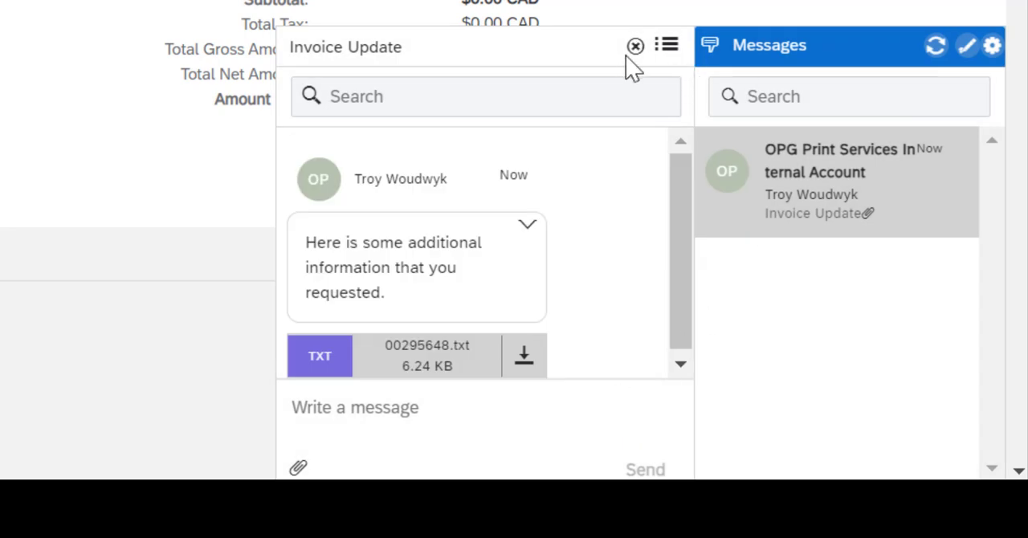
Step: Reopen the OPG Print Services Invoice Update conversation, then close it and collapse Messages
{"action": "left_click", "coordinate": [634, 45]}
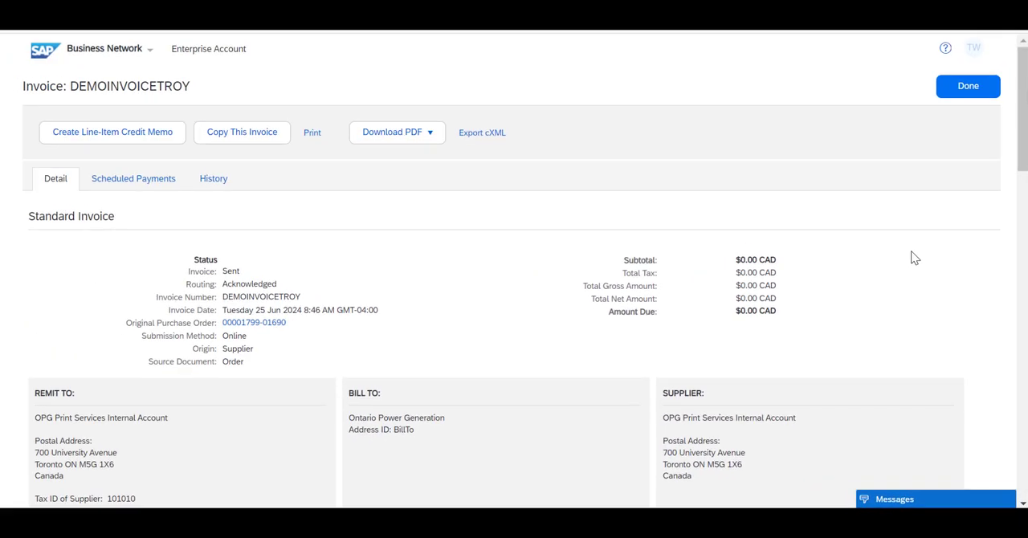
{"action": "left_click", "coordinate": [896, 499]}
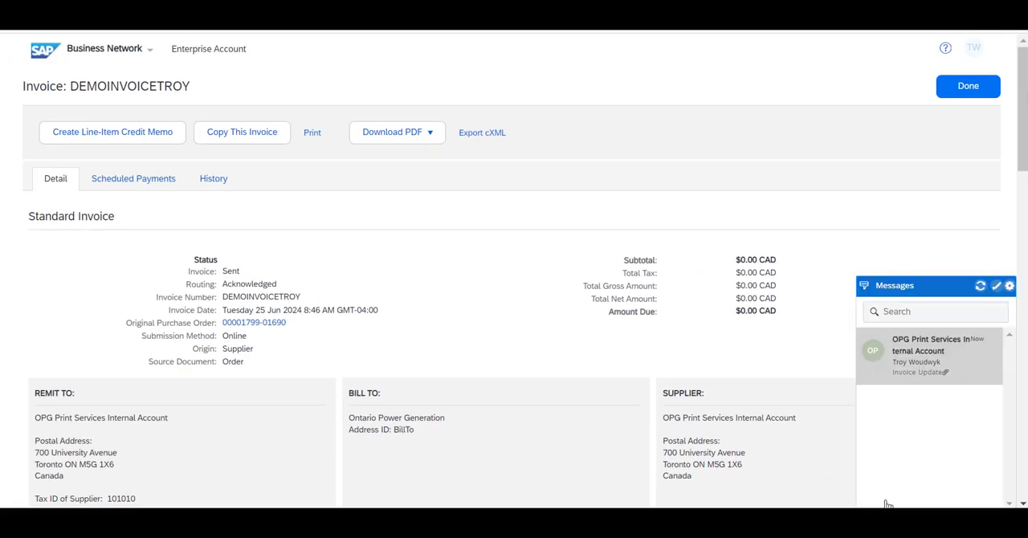
{"action": "left_click", "coordinate": [924, 353]}
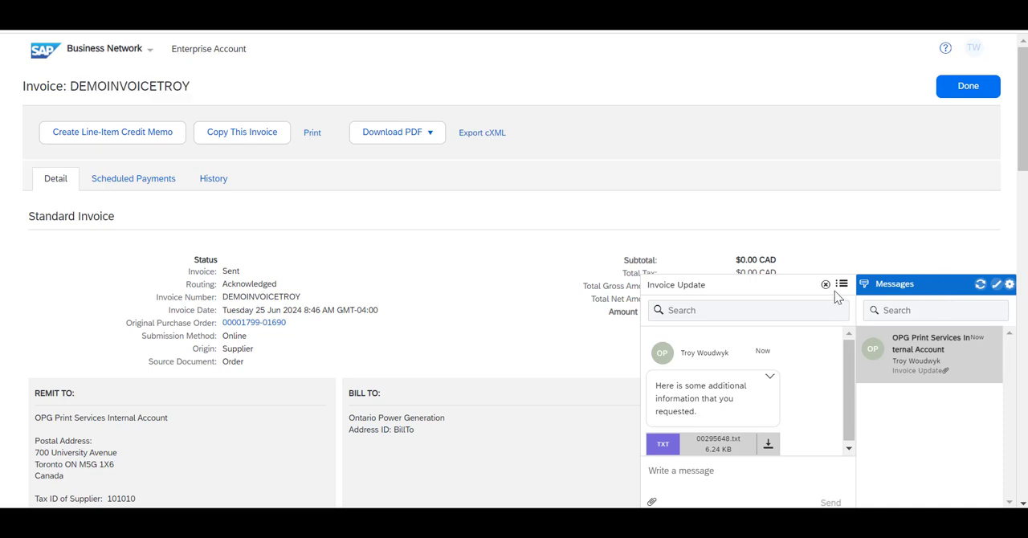
{"action": "left_click", "coordinate": [825, 284]}
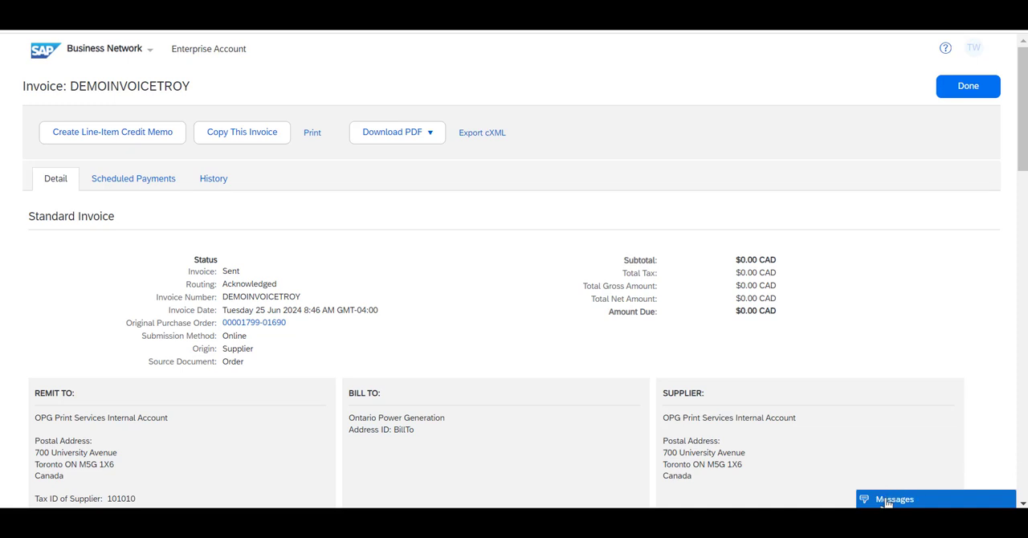
Step: Reply 'Here is some additional info.' in the Ontario Power Generation Missing Invoice Data conversation
{"action": "left_click", "coordinate": [892, 499]}
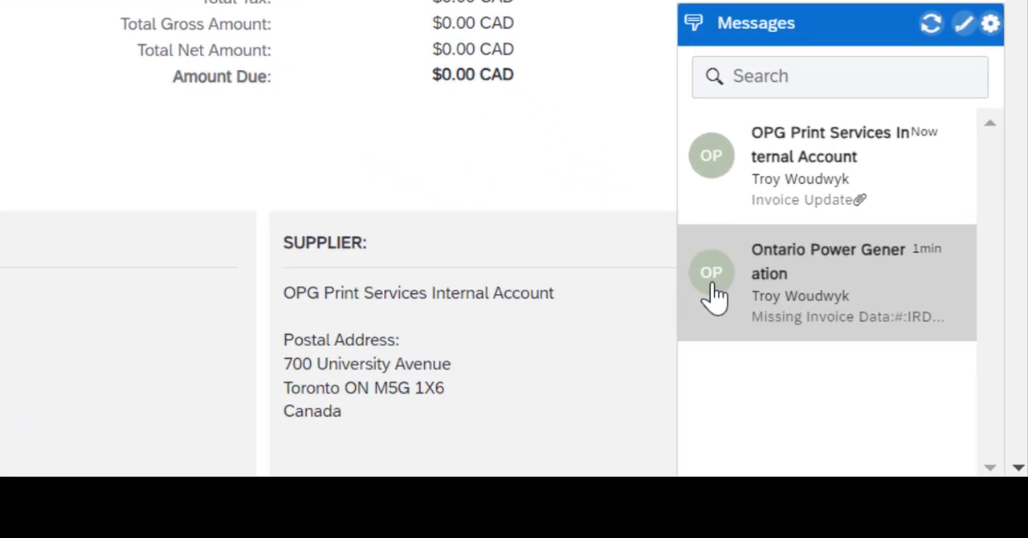
{"action": "left_click", "coordinate": [847, 281]}
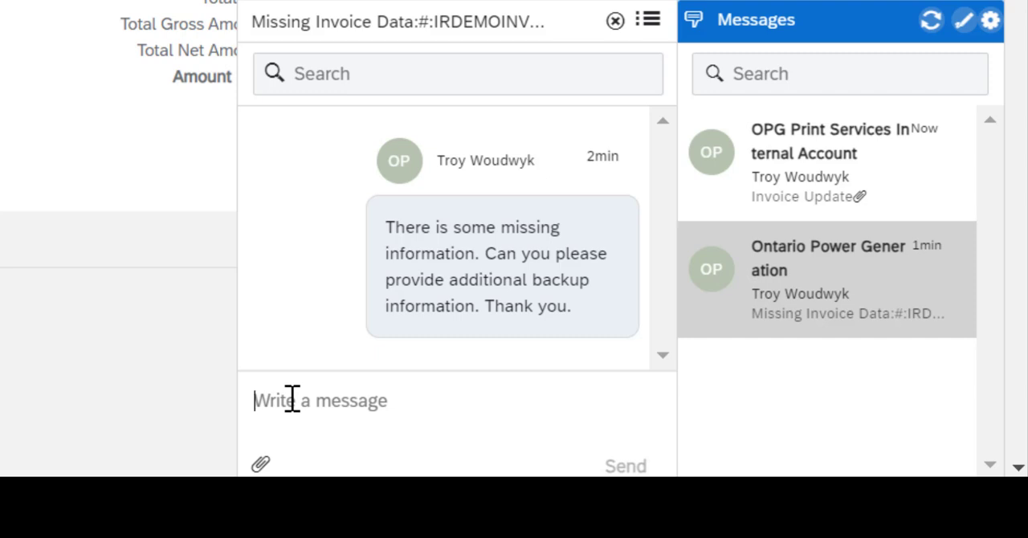
{"action": "type", "text": "Here is"}
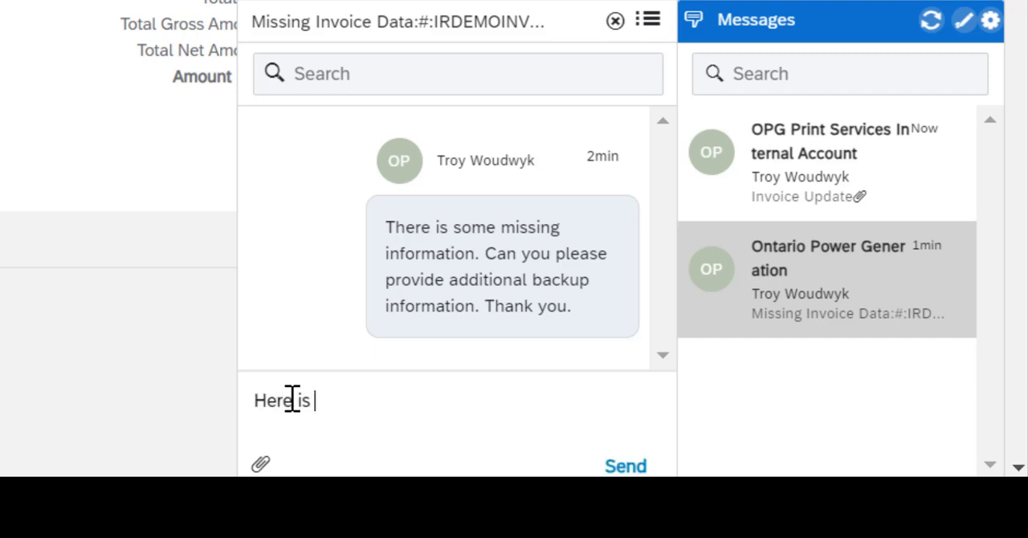
{"action": "type", "text": "some add"}
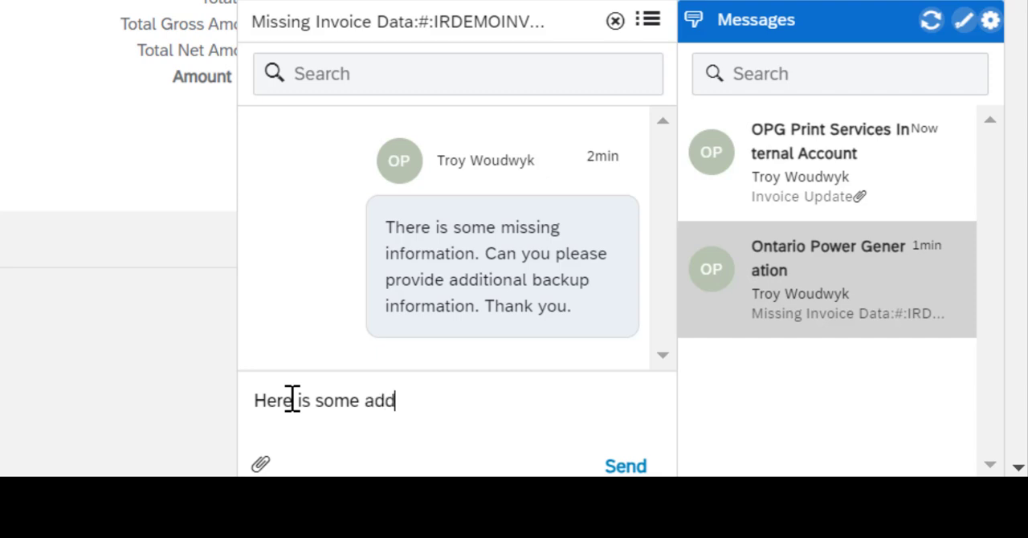
{"action": "type", "text": "itoinal"}
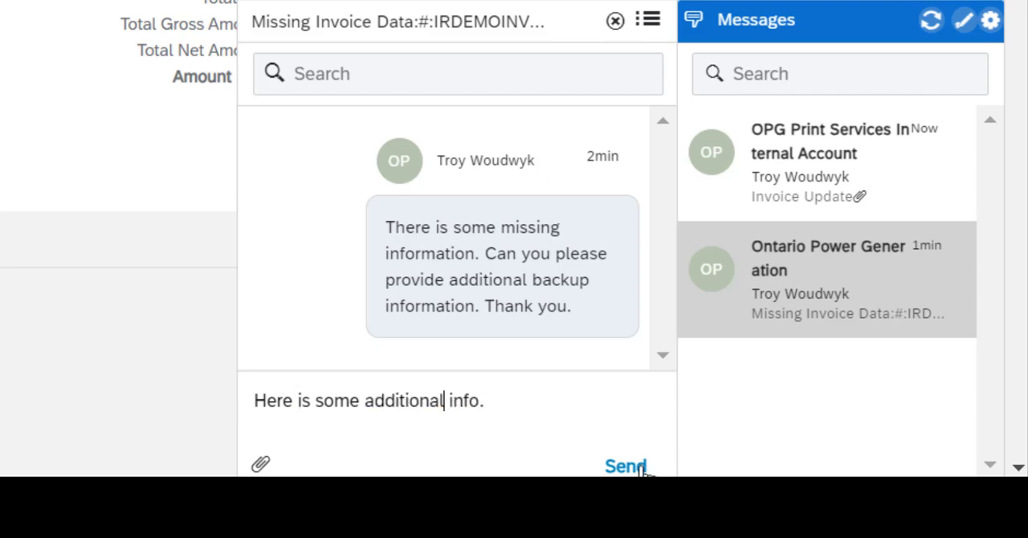
{"action": "left_click", "coordinate": [624, 466]}
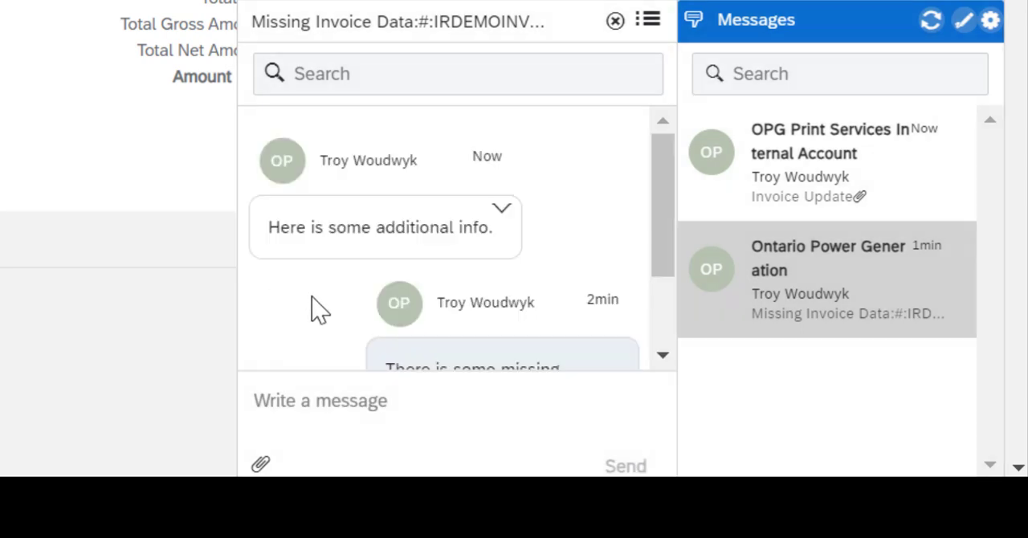
{"action": "mouse_move", "coordinate": [456, 225]}
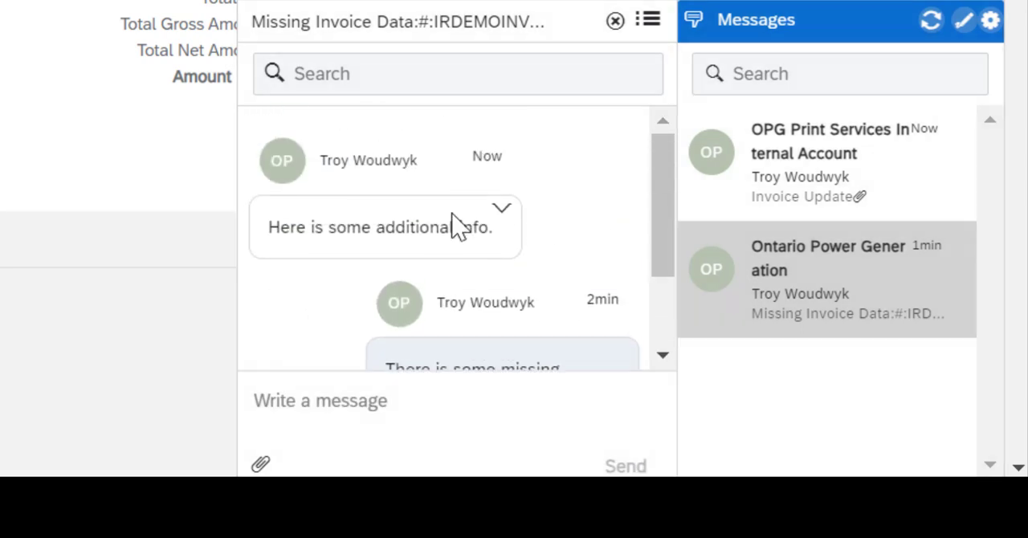
{"action": "mouse_move", "coordinate": [614, 105]}
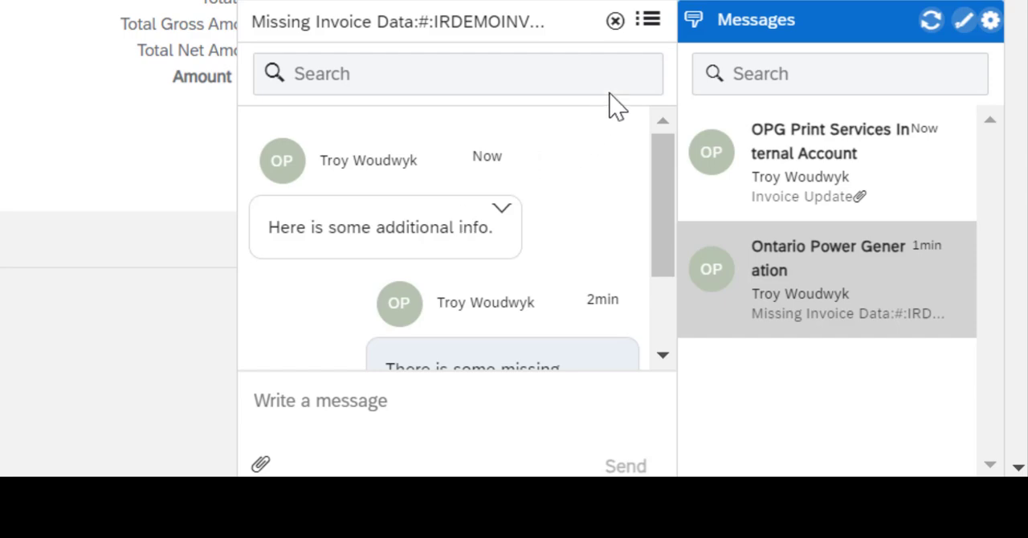
Step: Close the Missing Invoice Data conversation and open the Messaging notification settings
{"action": "left_click", "coordinate": [613, 21]}
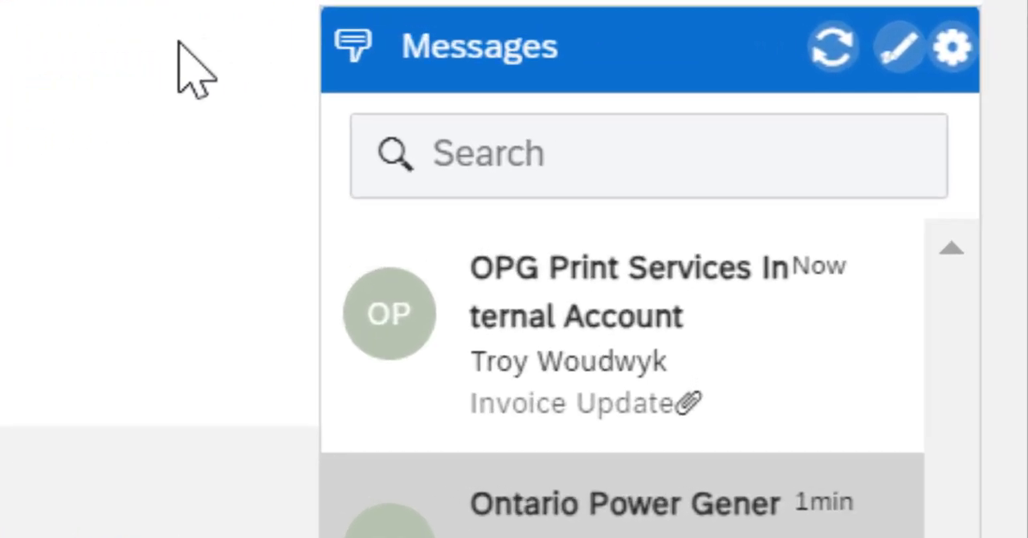
{"action": "mouse_move", "coordinate": [390, 4]}
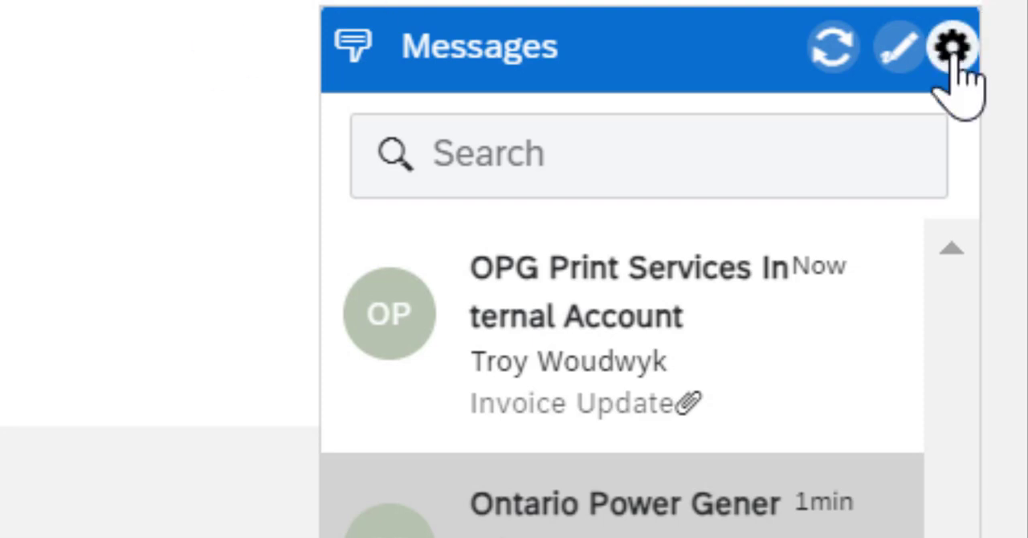
{"action": "mouse_move", "coordinate": [952, 44]}
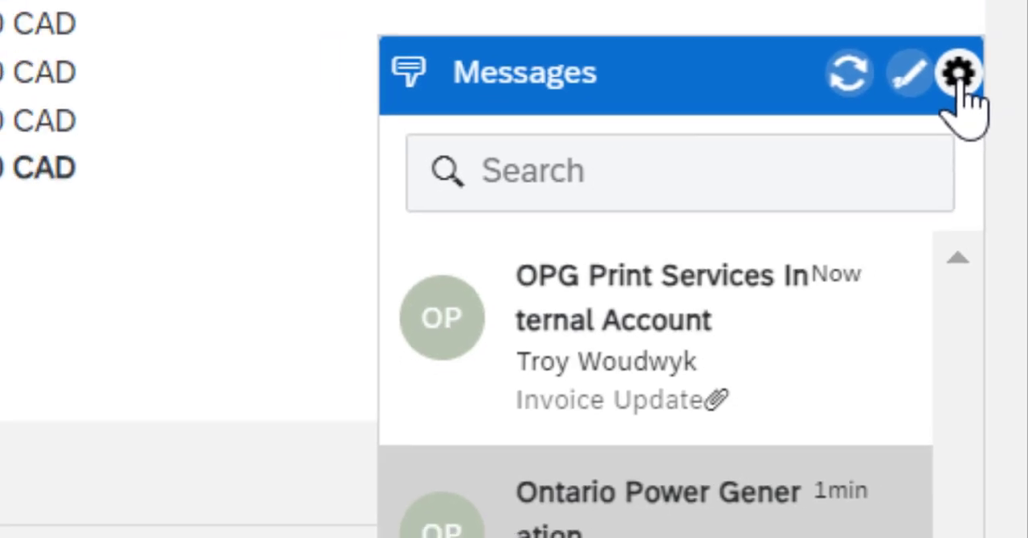
{"action": "left_click", "coordinate": [953, 71]}
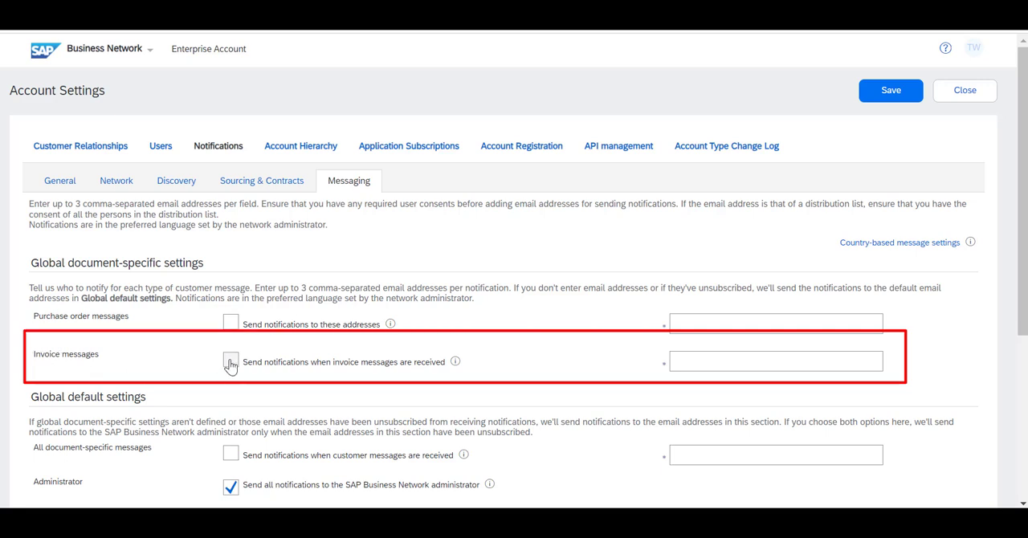
Step: Enable received-invoice-message notifications and enter comma-separated recipient email addresses
{"action": "left_click", "coordinate": [230, 361]}
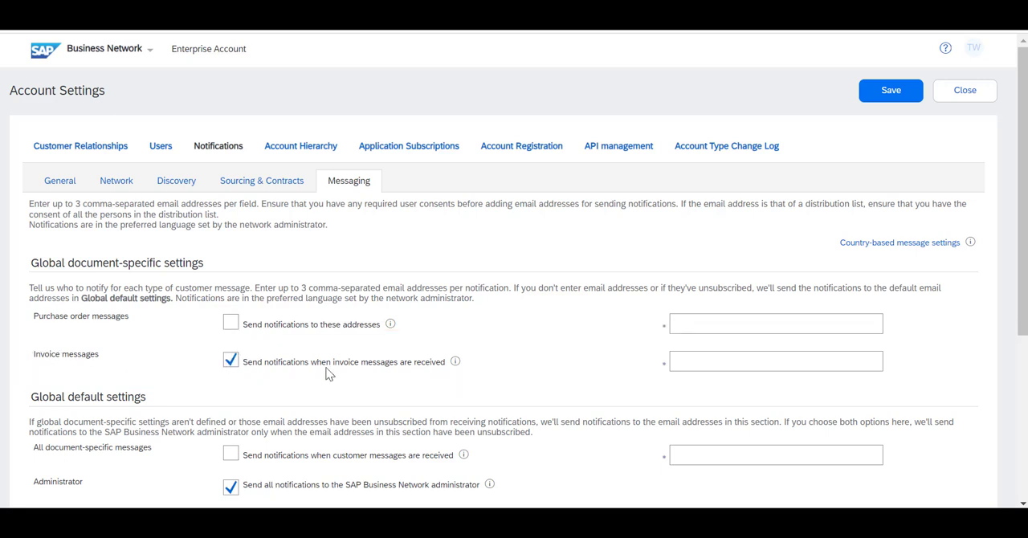
{"action": "left_click", "coordinate": [775, 361]}
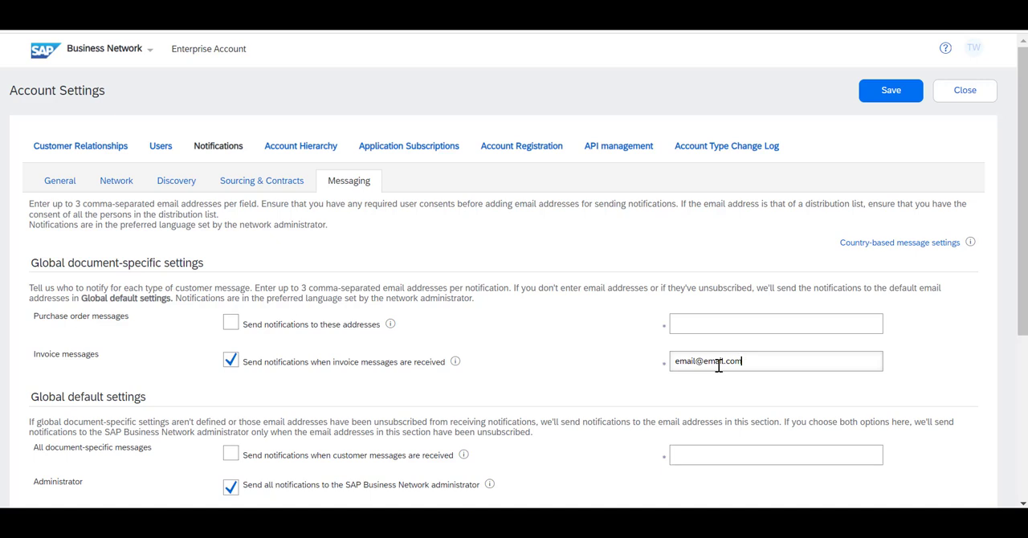
{"action": "type", "text": ",email2@email.com"}
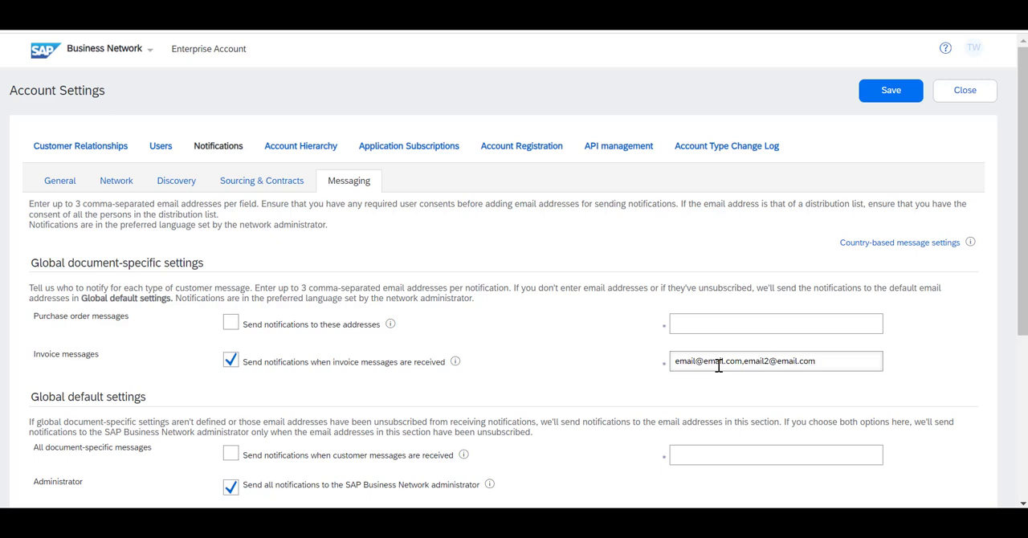
{"action": "type", "text": ",email"}
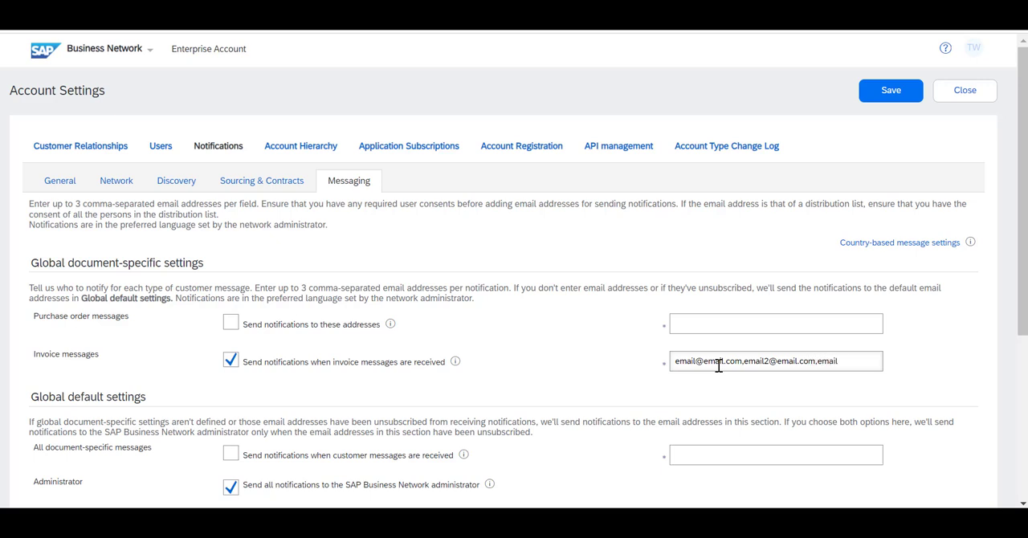